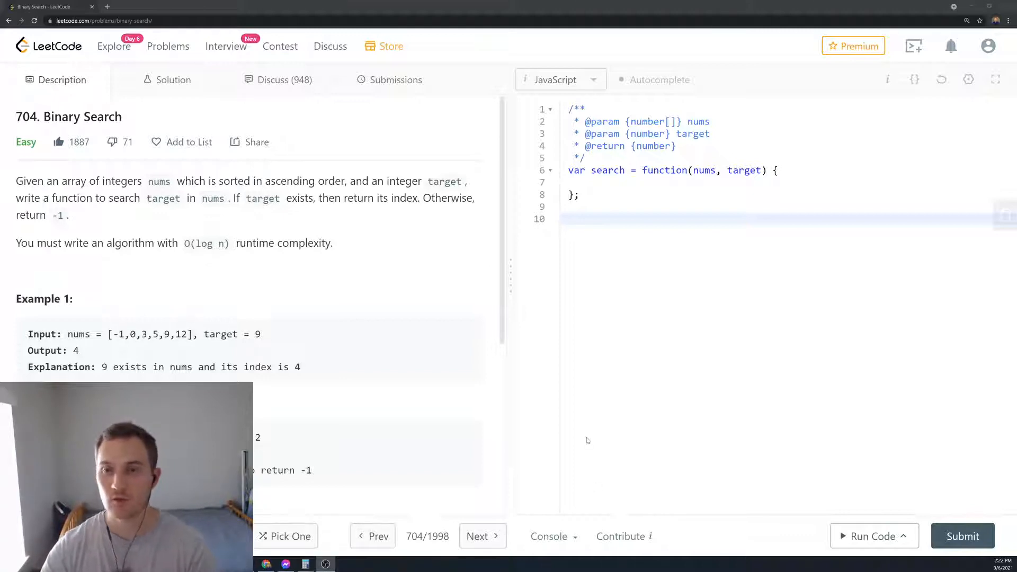
pyautogui.moveTo(465, 296)
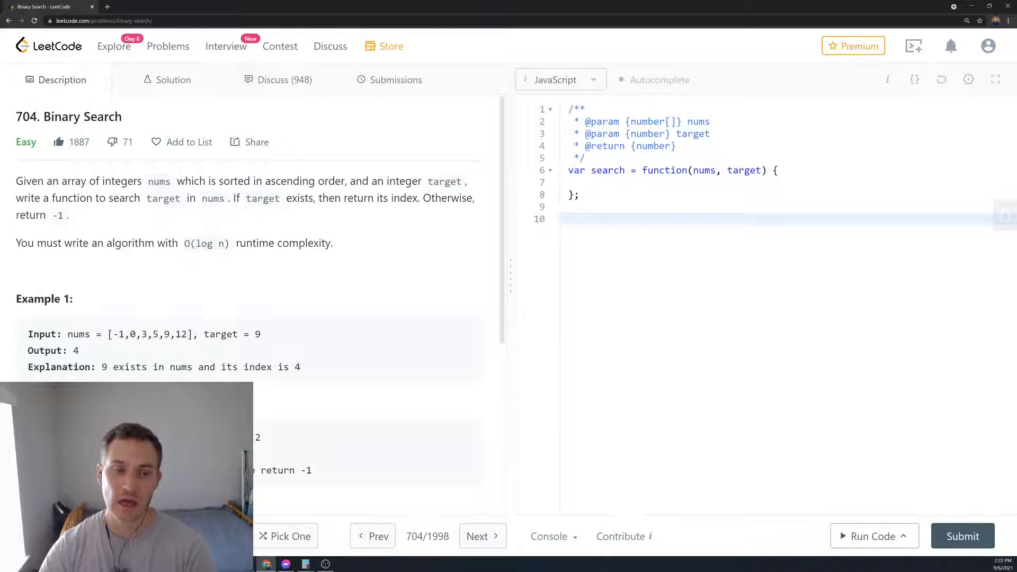
# - Note the example array [-1,0,3,5,9,12] and target = 9 below the function
pyautogui.click(567, 218)
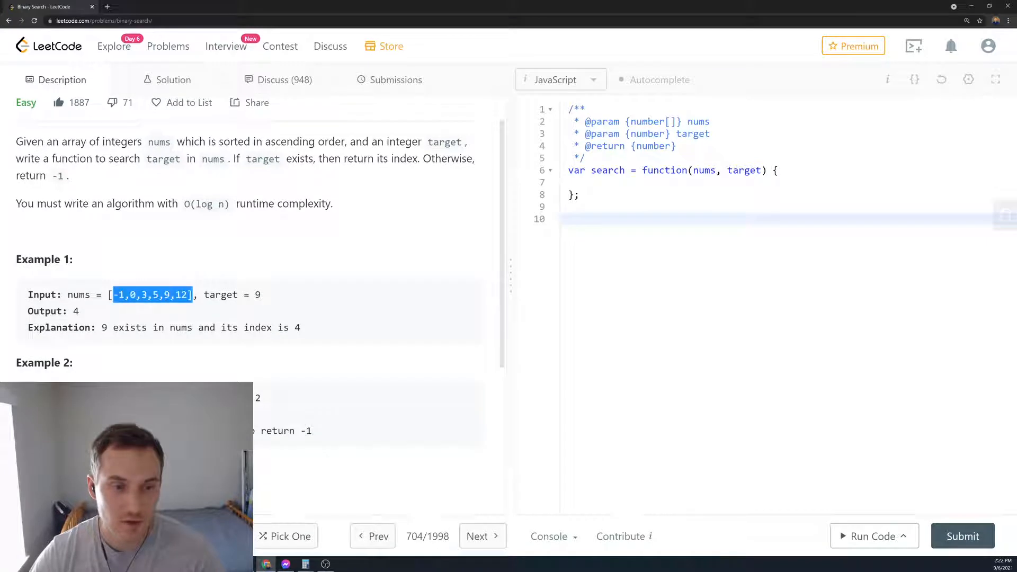
pyautogui.write('[-1,0,3,5,9,12]')
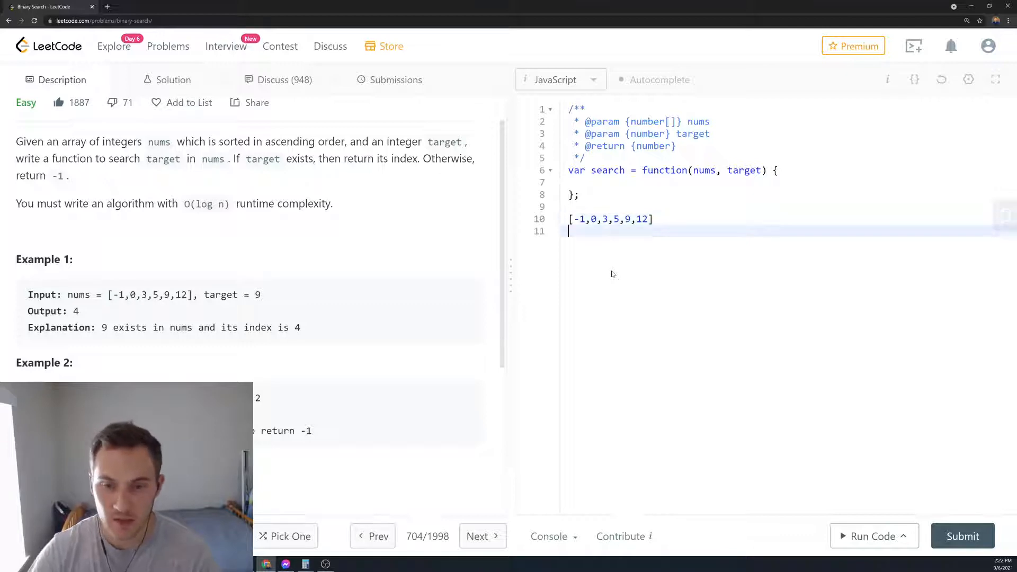
pyautogui.doubleClick(220, 295)
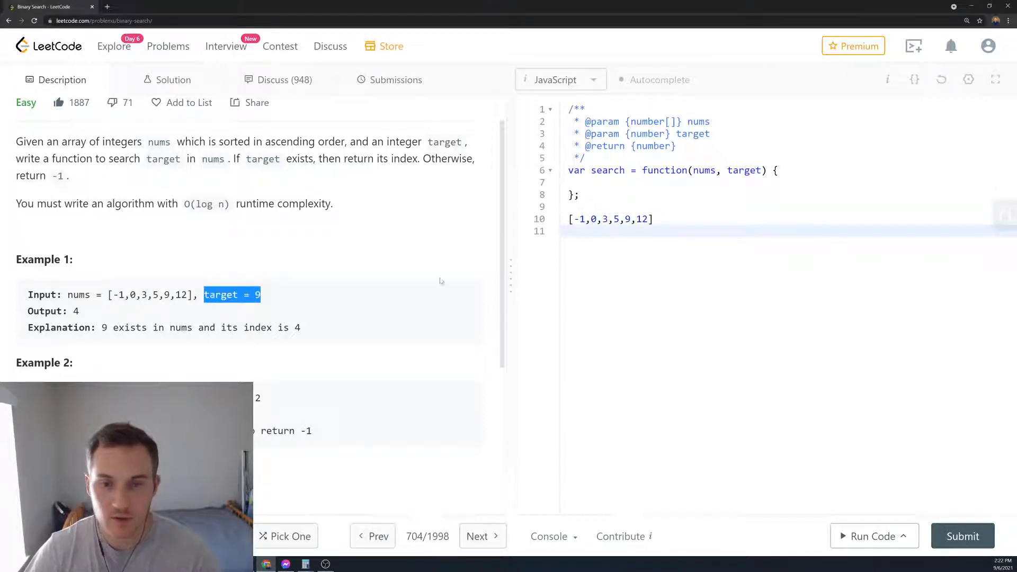
pyautogui.write('target = 9')
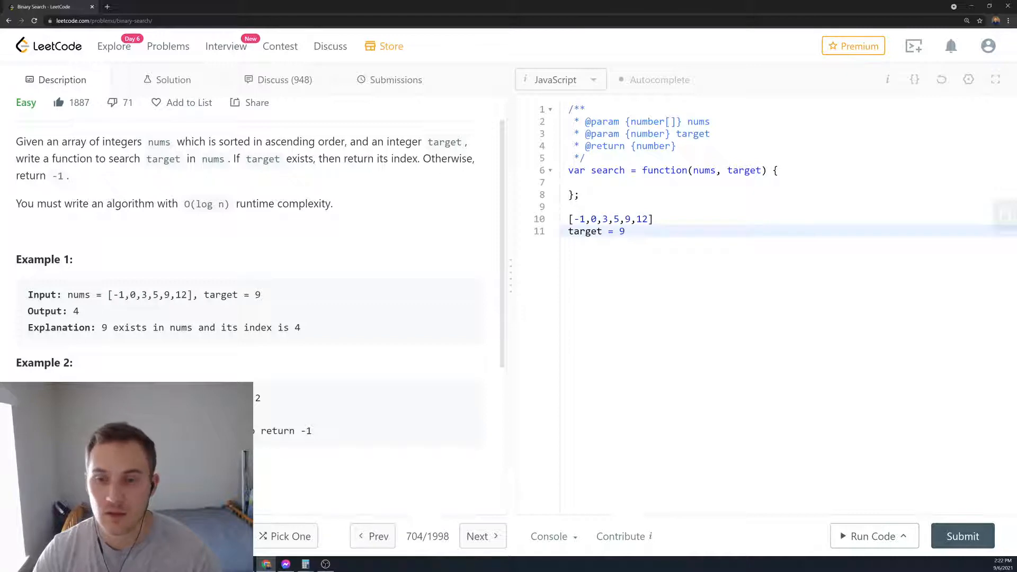
# - Add O(n) and O(log n) complexity notes and a blank line after the function's closing brace
pyautogui.press('Return')
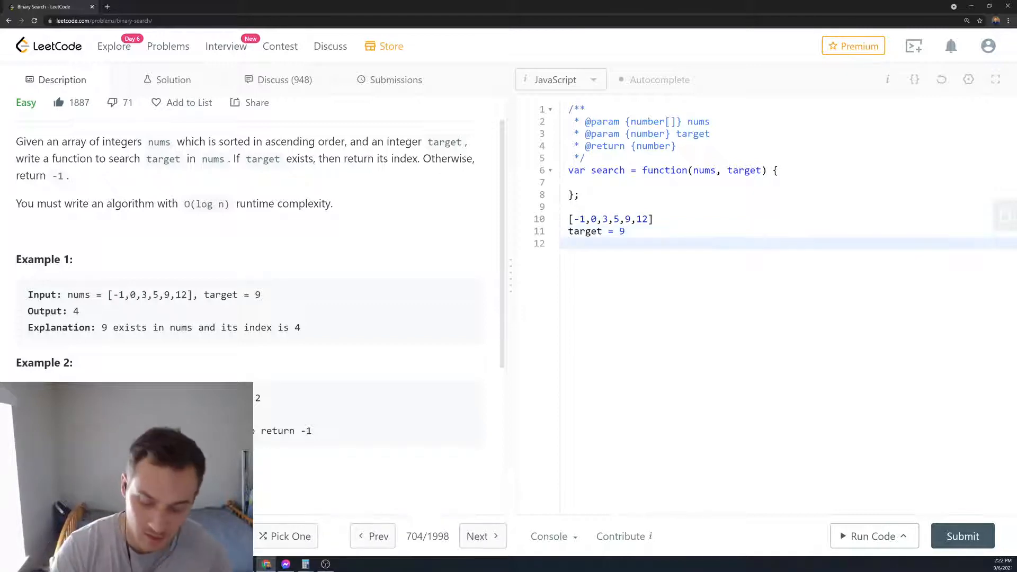
pyautogui.write('O(')
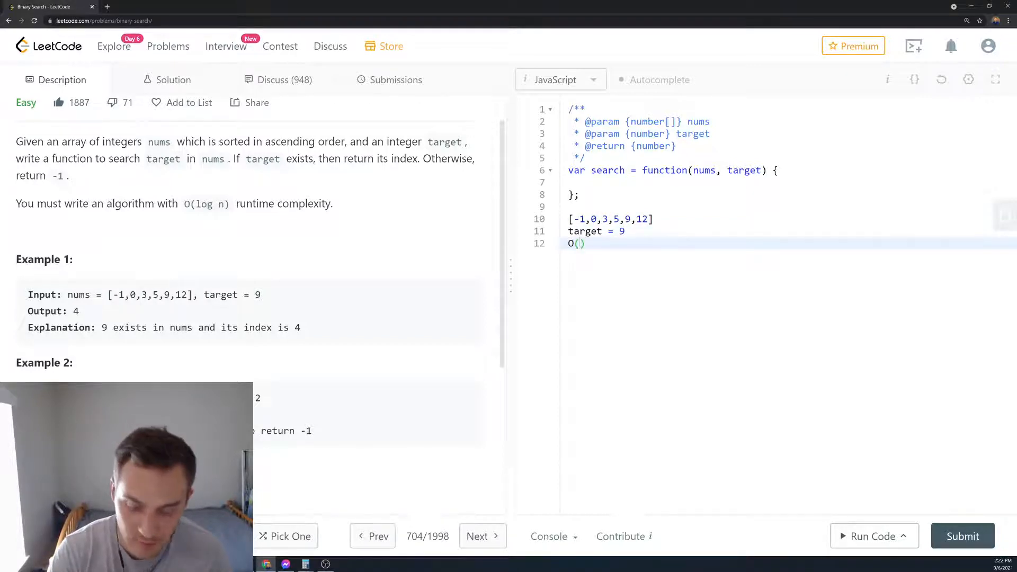
pyautogui.write('n')
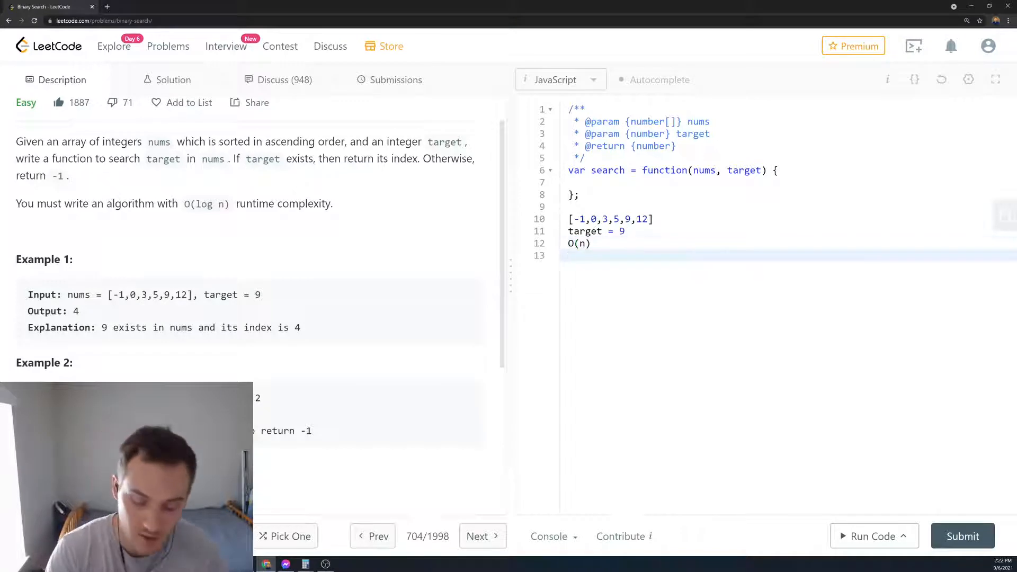
pyautogui.write('O(log )')
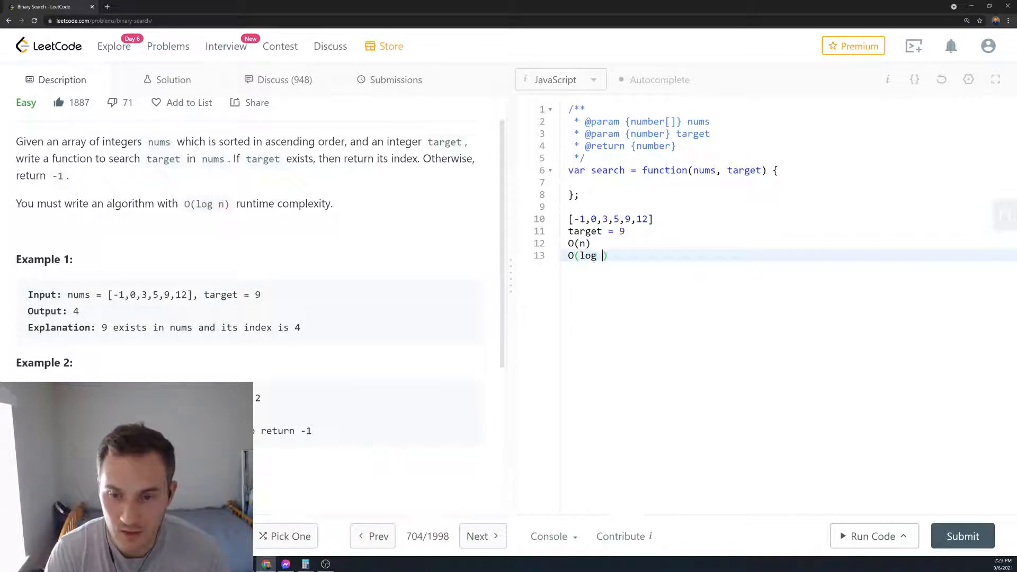
pyautogui.write('n')
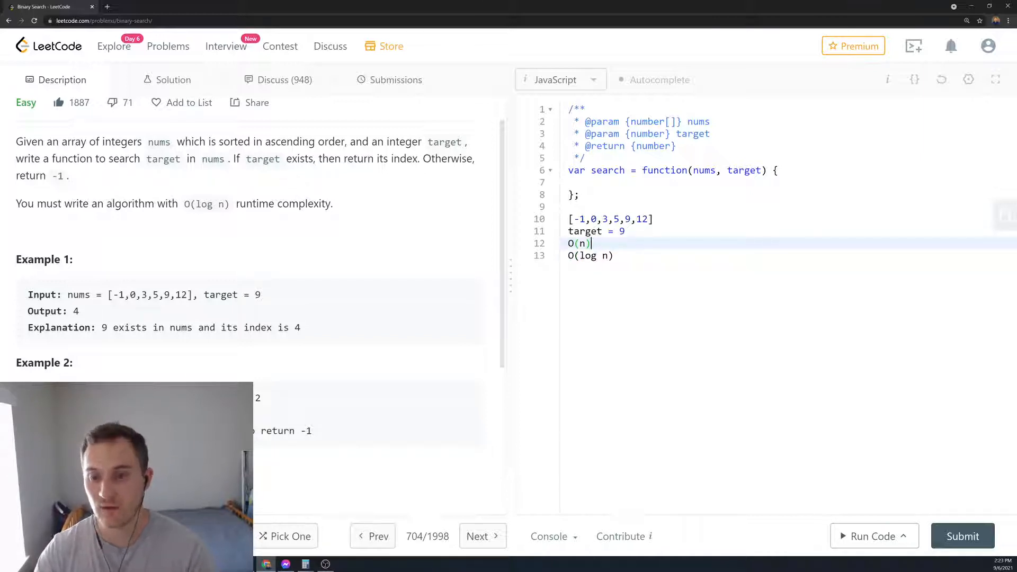
pyautogui.click(579, 195)
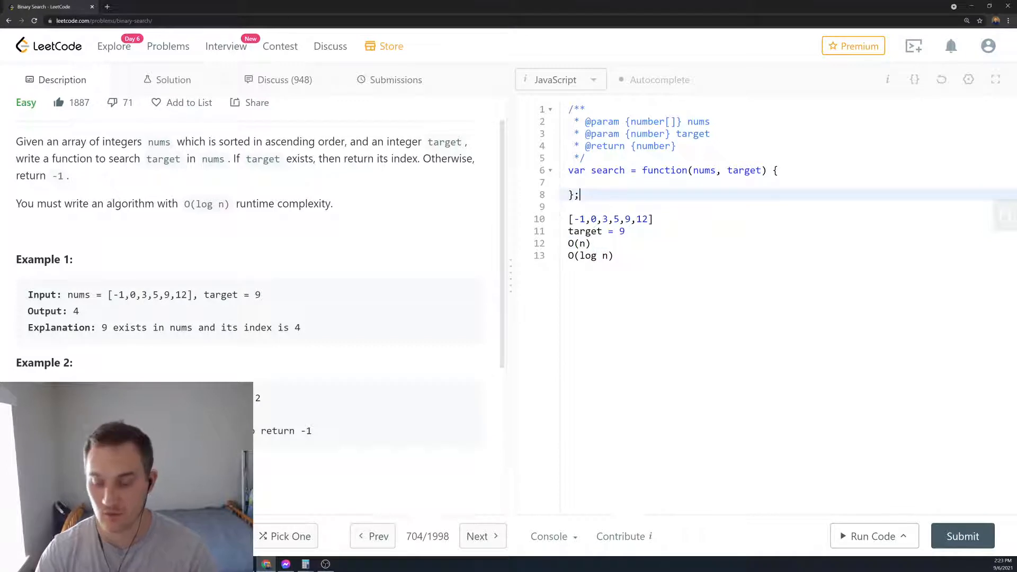
pyautogui.press('Enter')
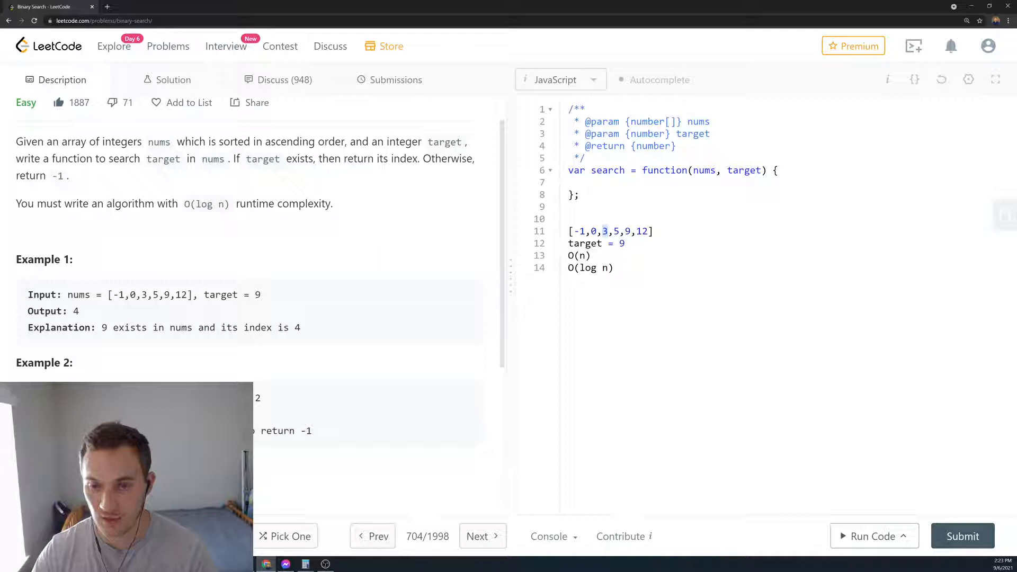
pyautogui.click(608, 231)
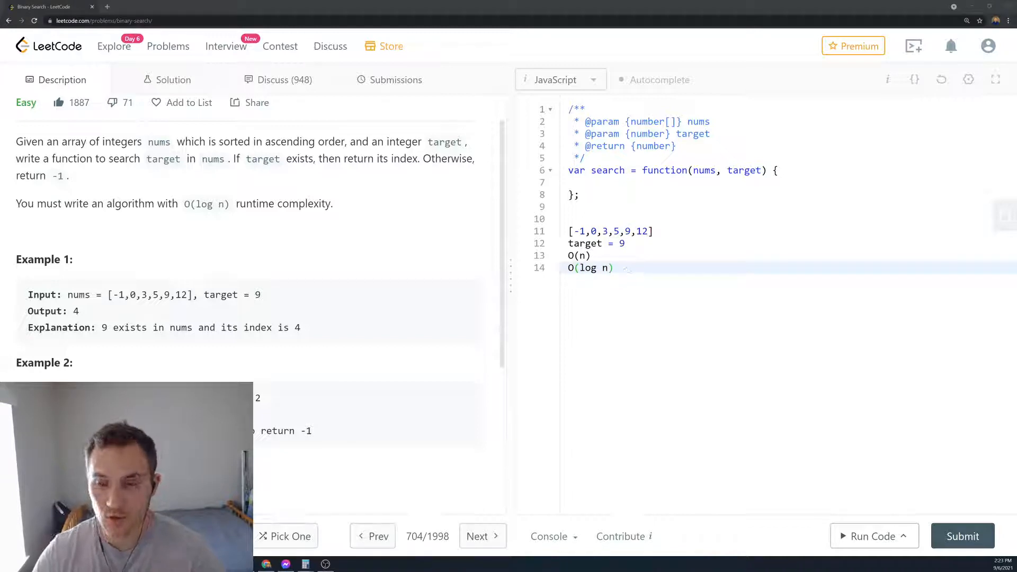
pyautogui.click(590, 182)
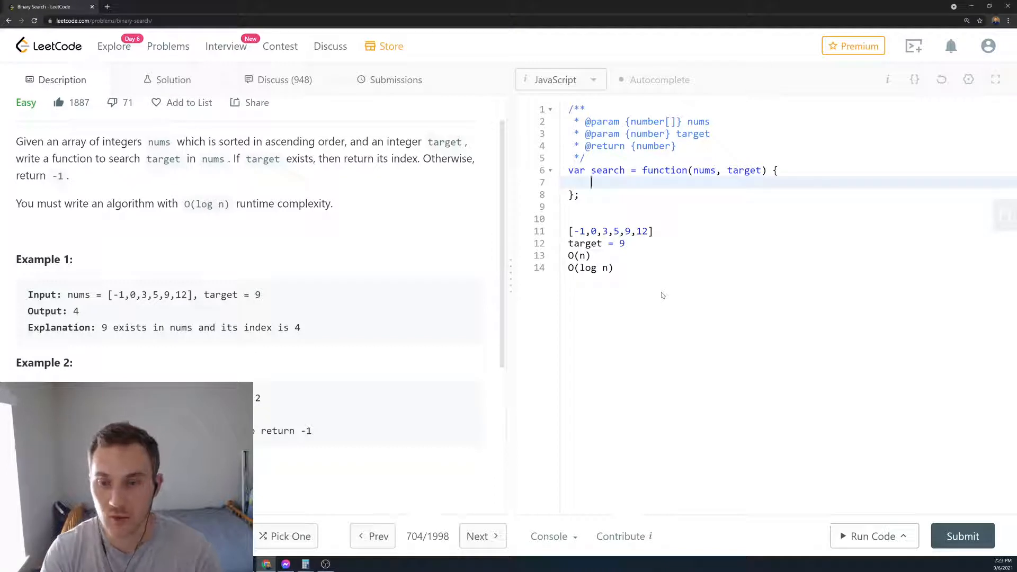
# - Declare let left = 0, right = nums.length - 1 inside the function
pyautogui.write('let le')
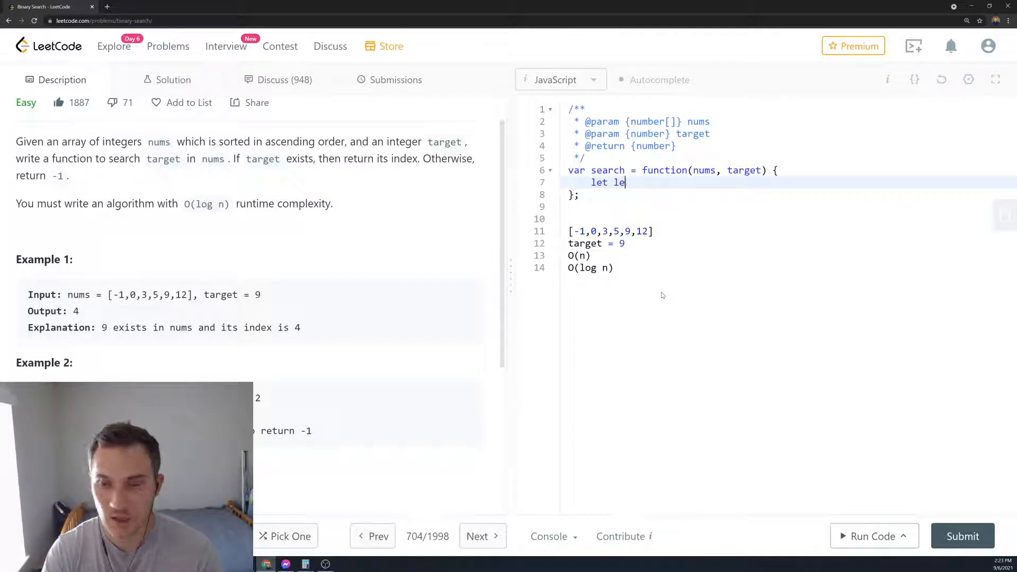
pyautogui.write('ft =')
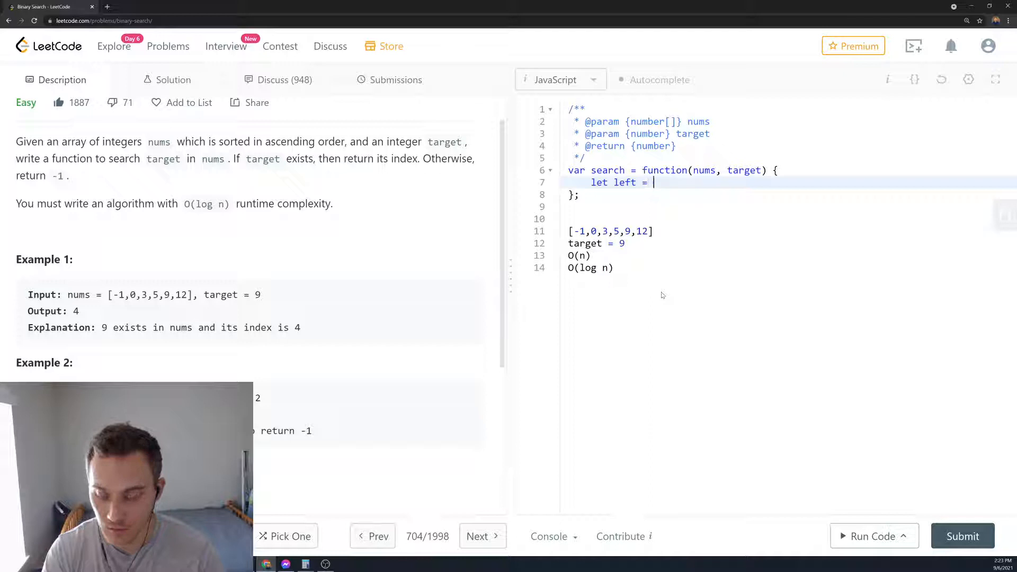
pyautogui.write('0')
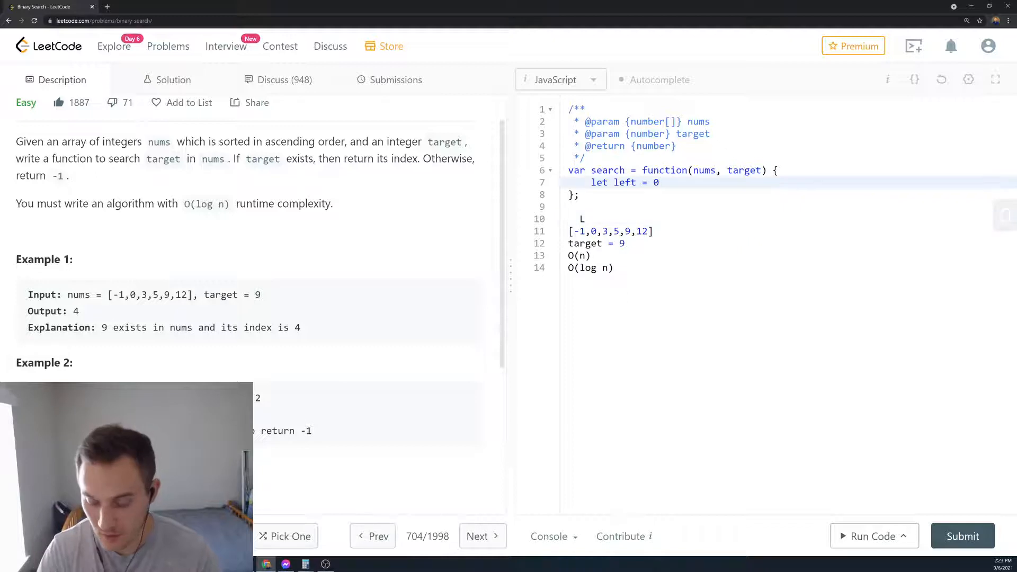
pyautogui.write(',')
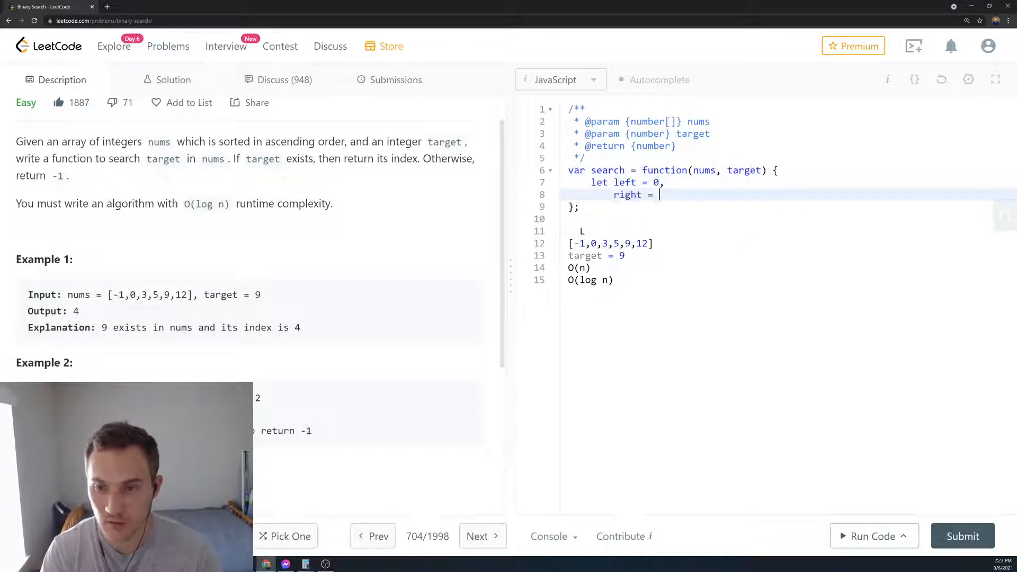
pyautogui.write('nums')
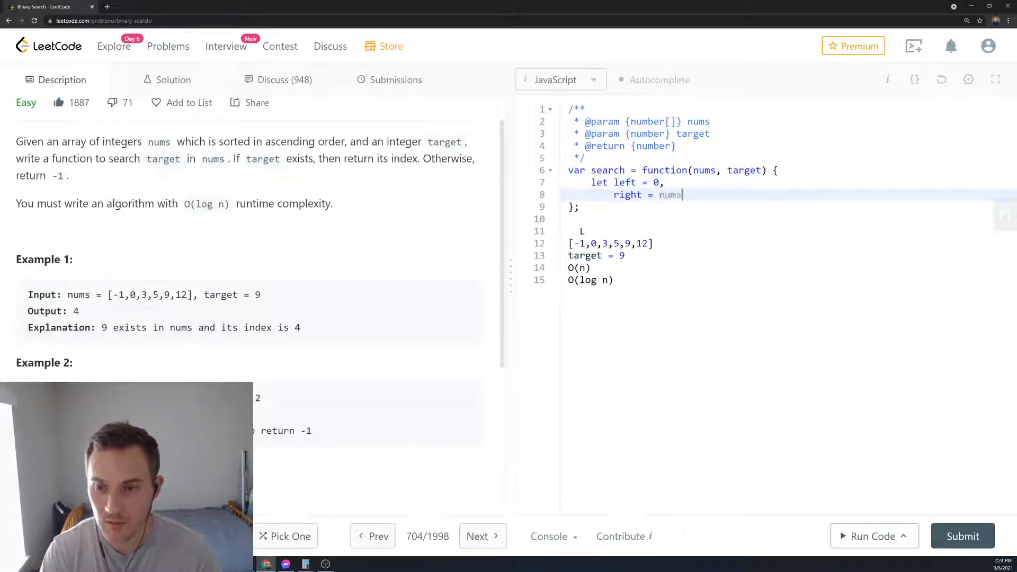
pyautogui.write('.length - 1')
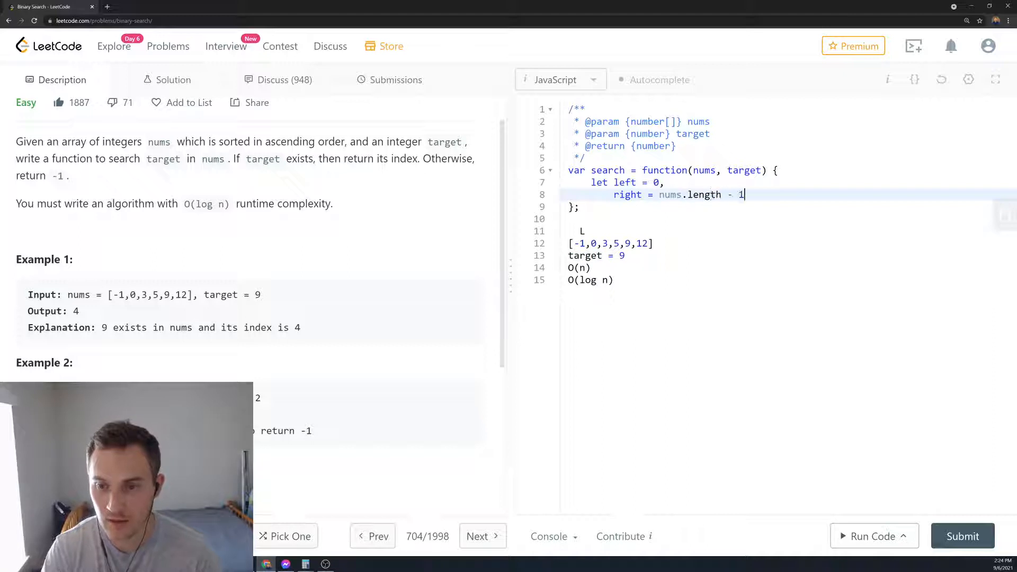
# - Mark R above the notes array and start the while(left<=right) loop header
pyautogui.click(603, 230)
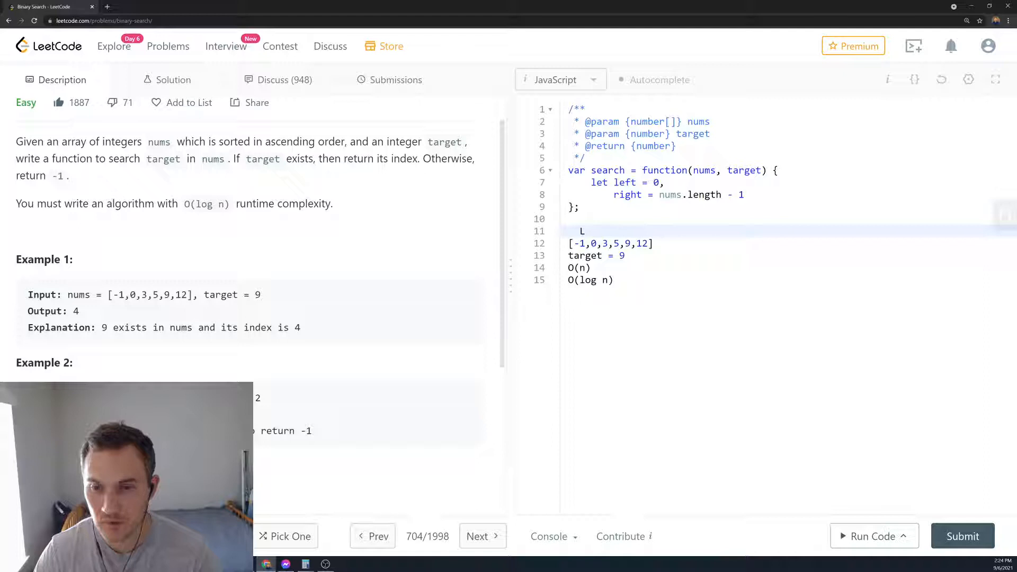
pyautogui.write('R')
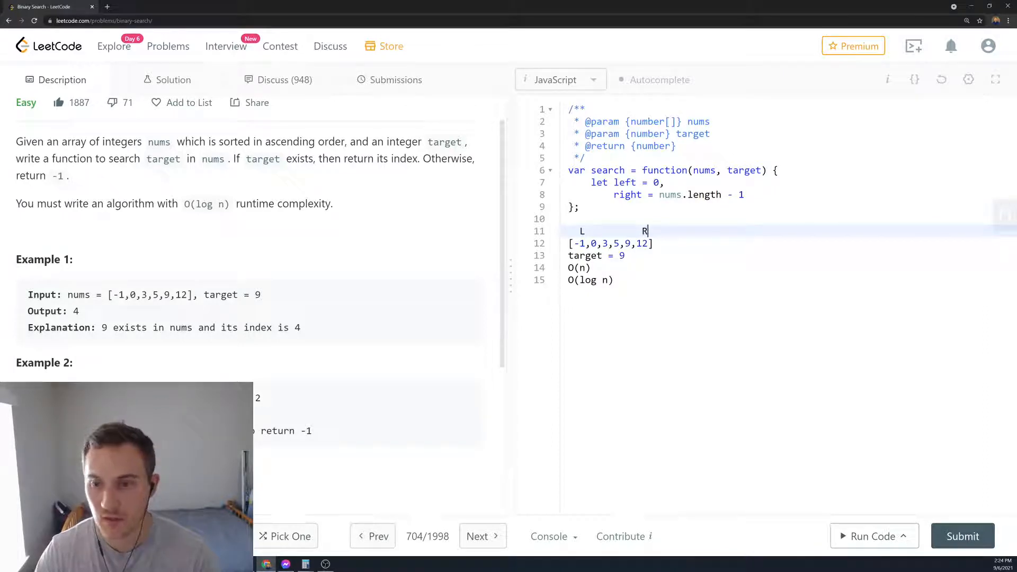
pyautogui.write('while(left')
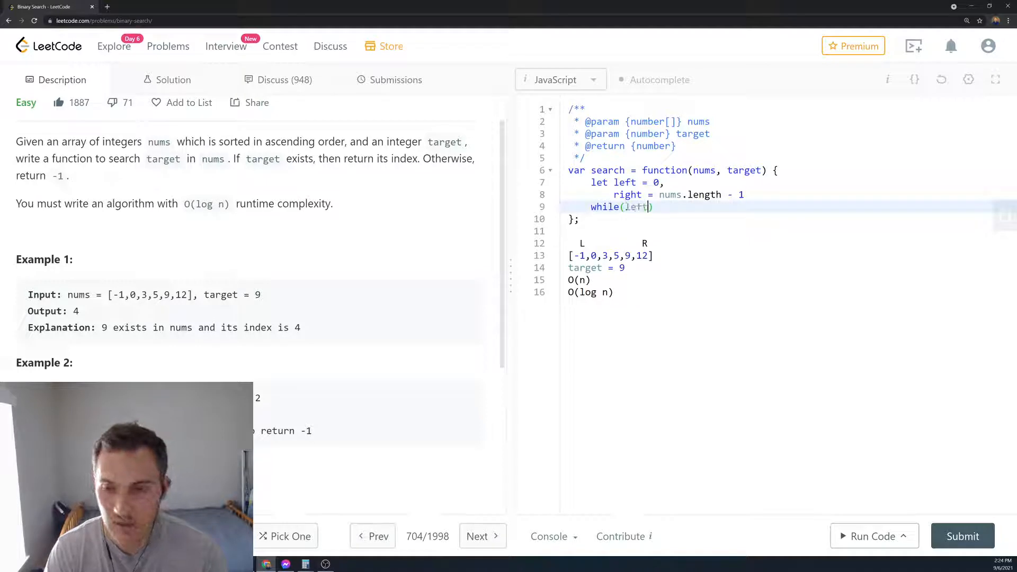
pyautogui.write('<=right')
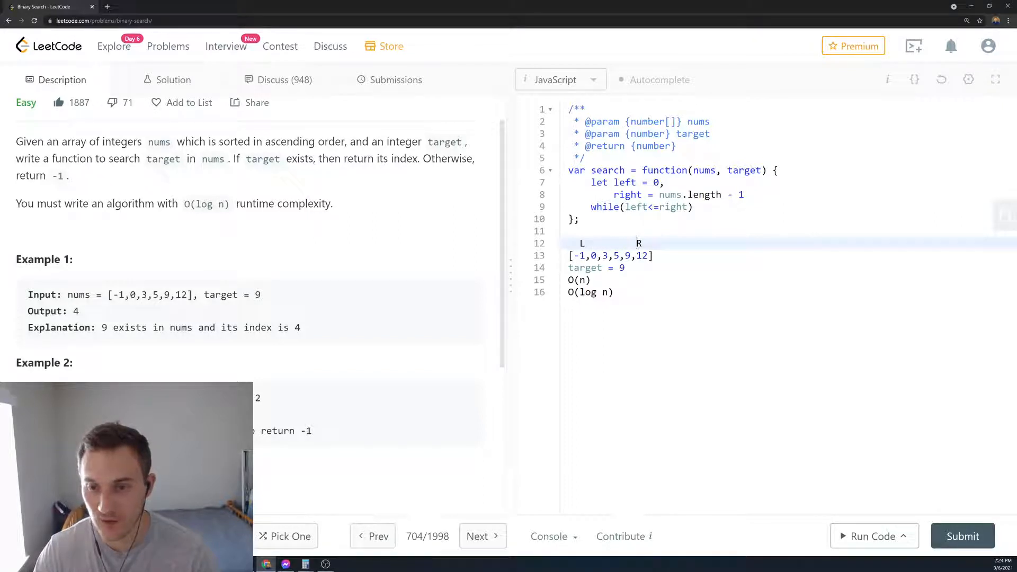
# - Mark M above the array and compute let mid = left + Math.floor((right - left)/2) in the loop
pyautogui.click(693, 207)
pyautogui.write('{')
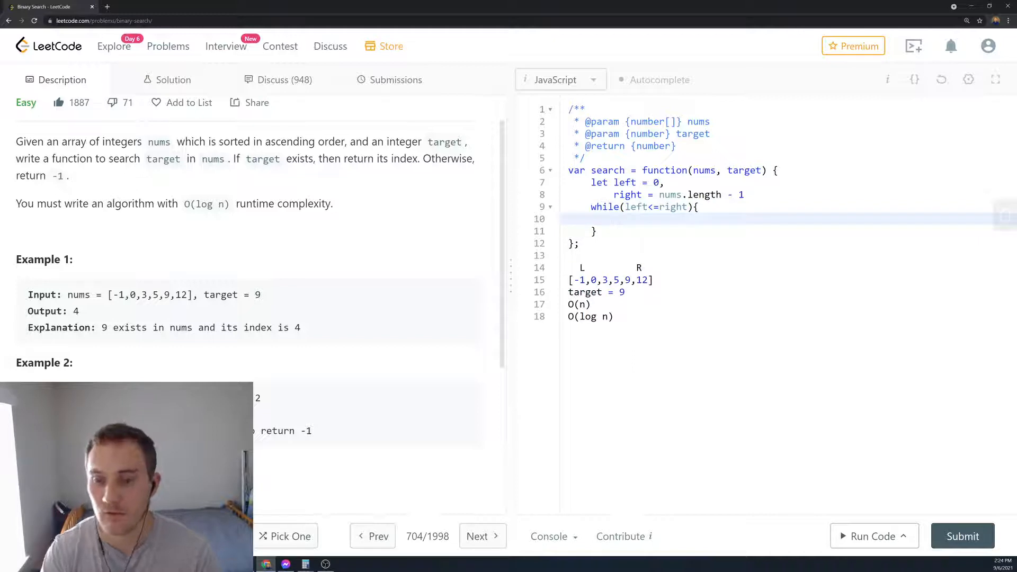
pyautogui.click(589, 267)
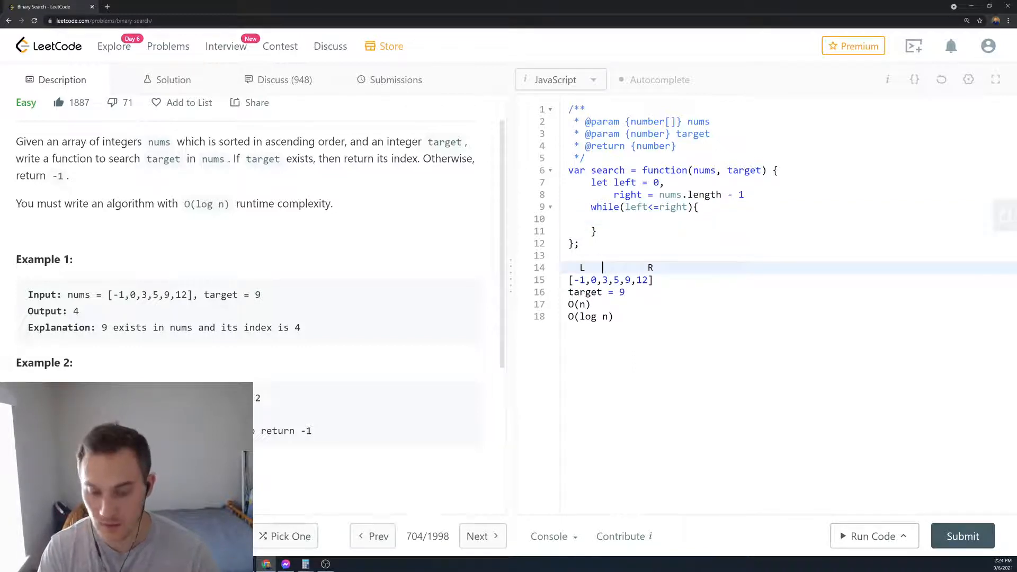
pyautogui.write('M')
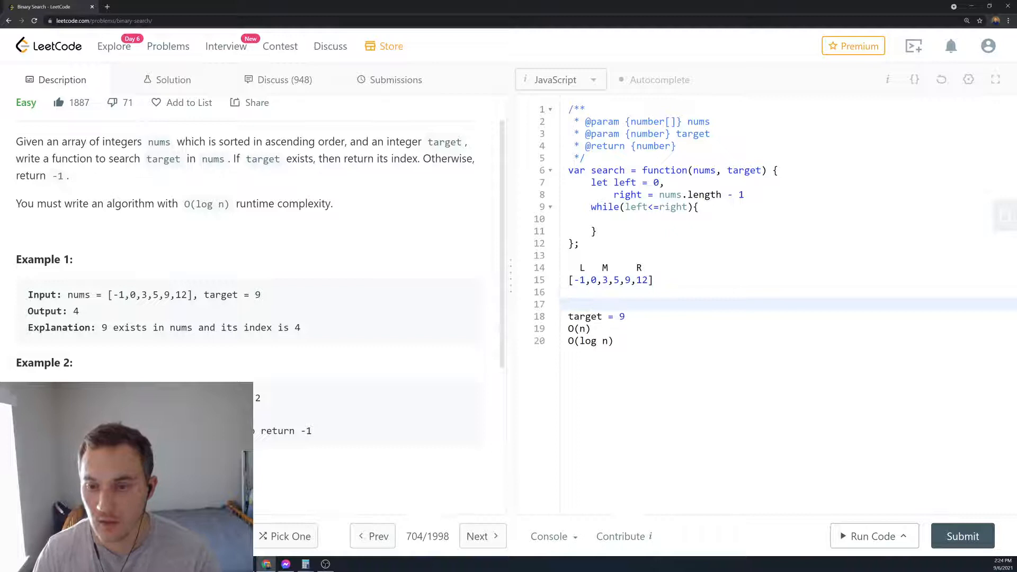
pyautogui.write('let mid =')
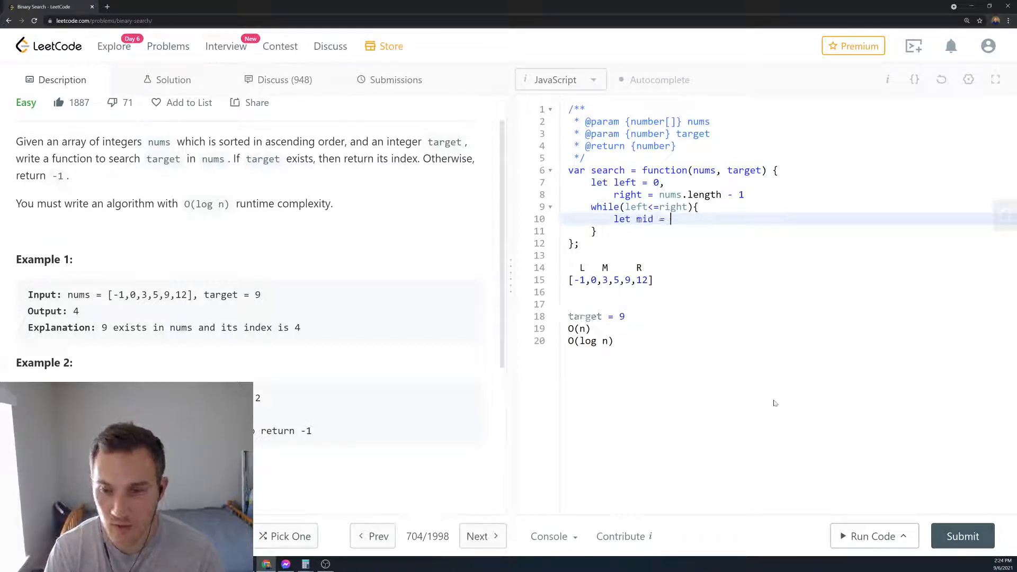
pyautogui.write('left +')
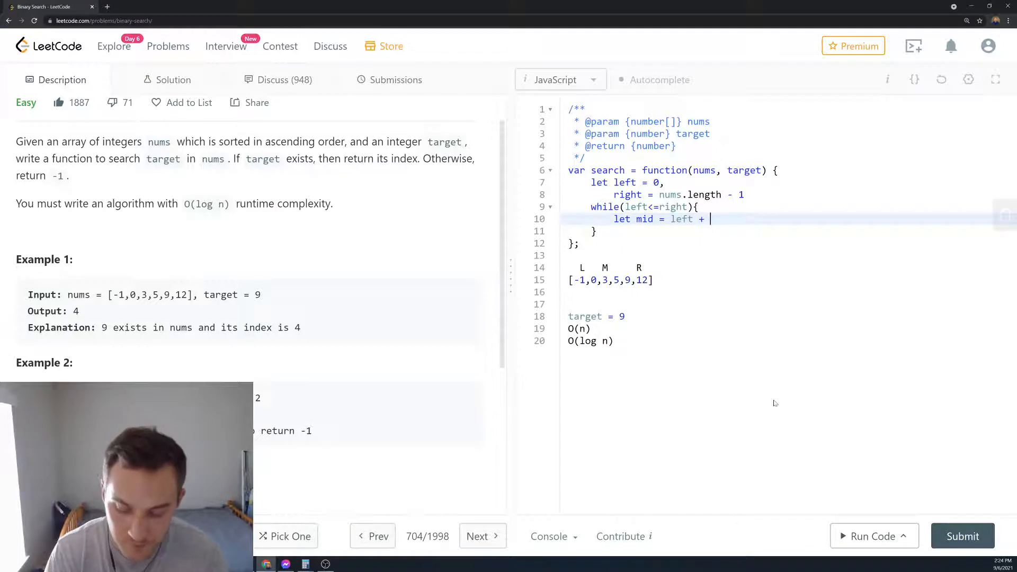
pyautogui.write('Math.floo')
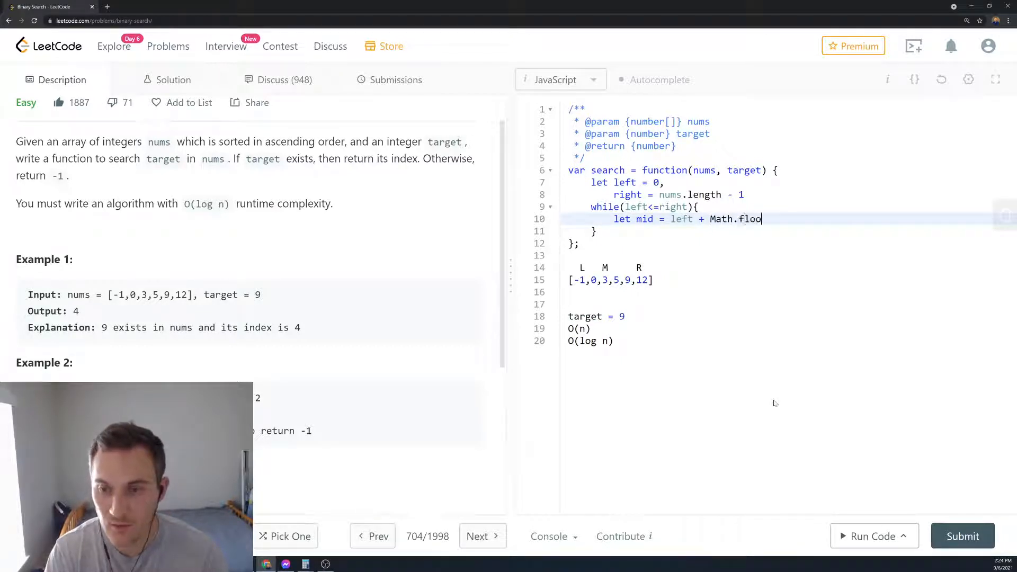
pyautogui.write('r()')
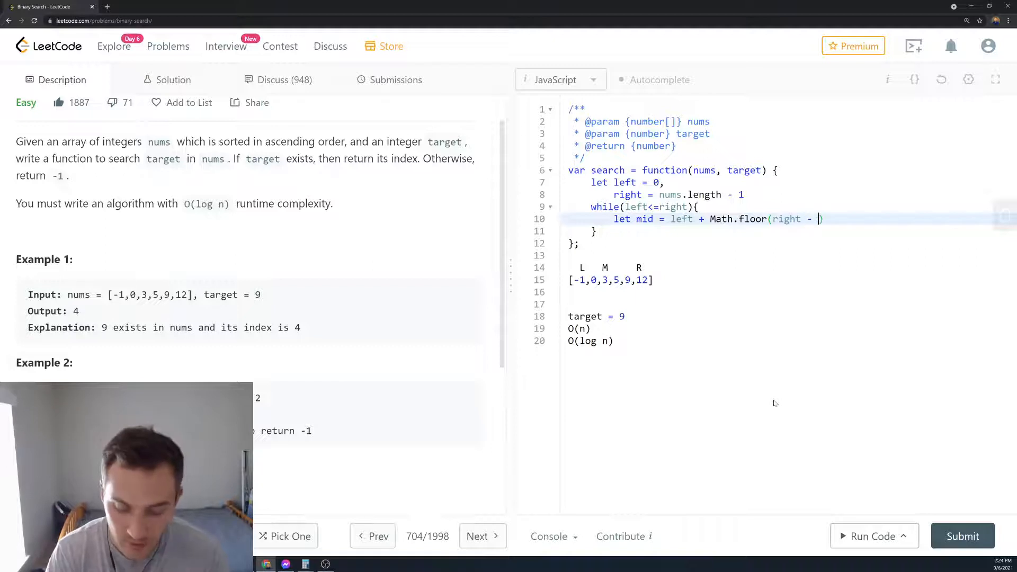
pyautogui.write('left)/')
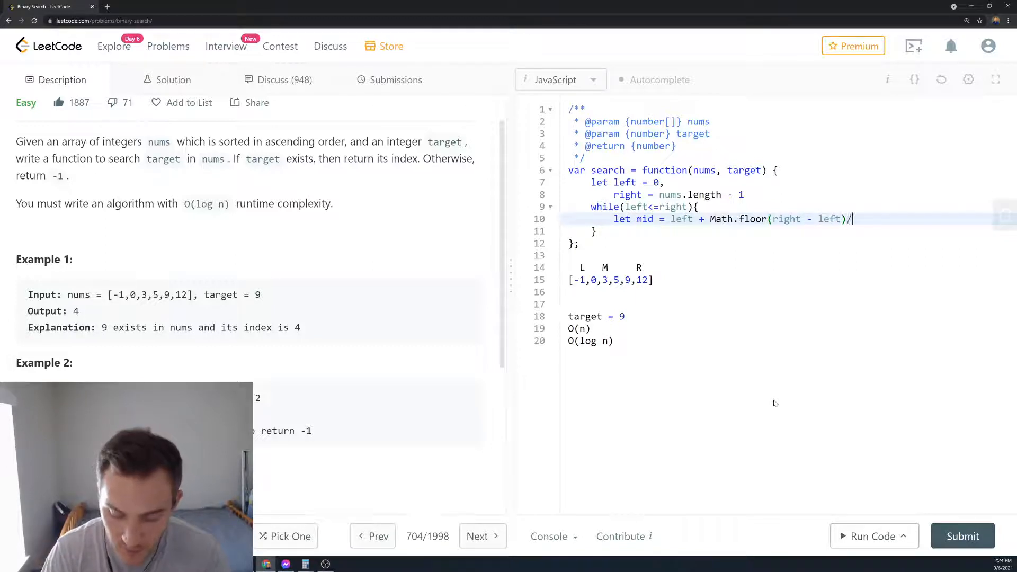
pyautogui.write('2)')
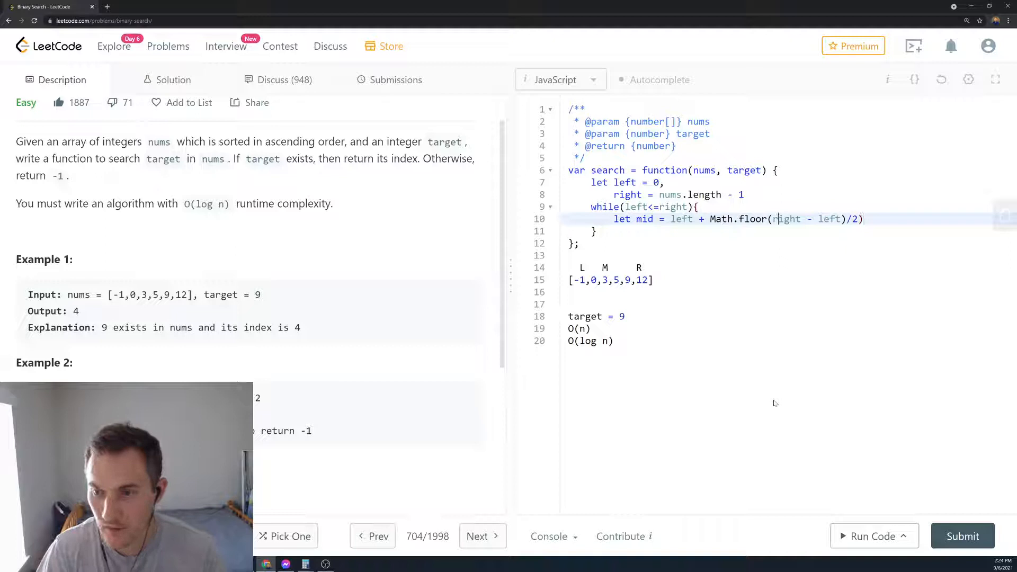
pyautogui.write('(')
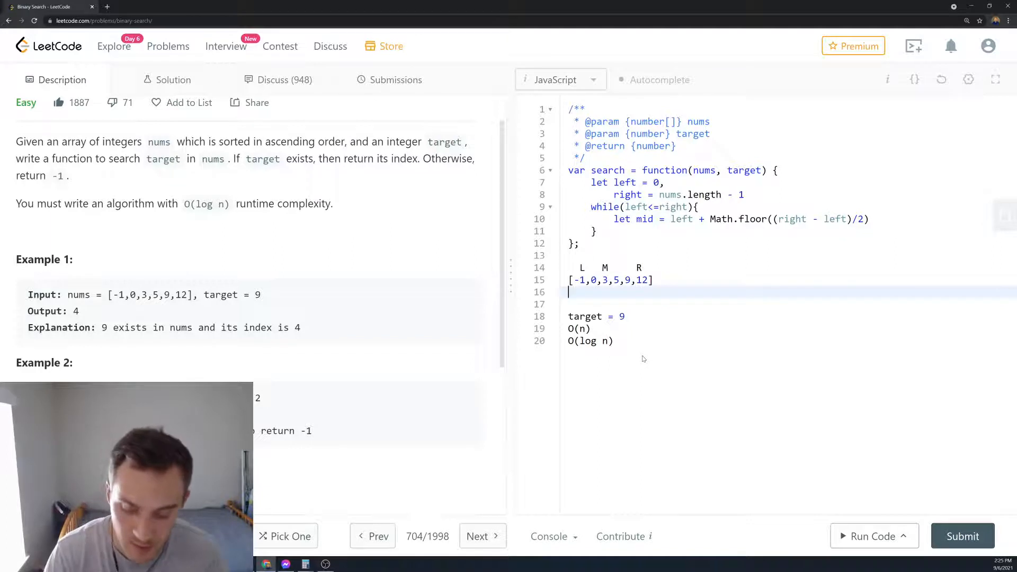
# - Work the first midpoint by hand in the notes: M = 0 + (5-0)/2 = 2
pyautogui.write('M =')
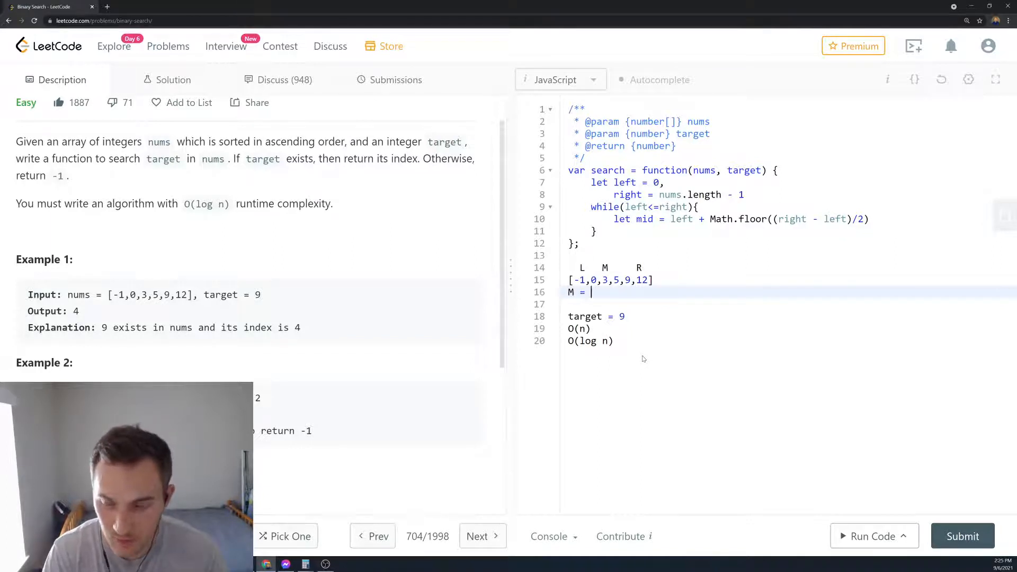
pyautogui.write('0')
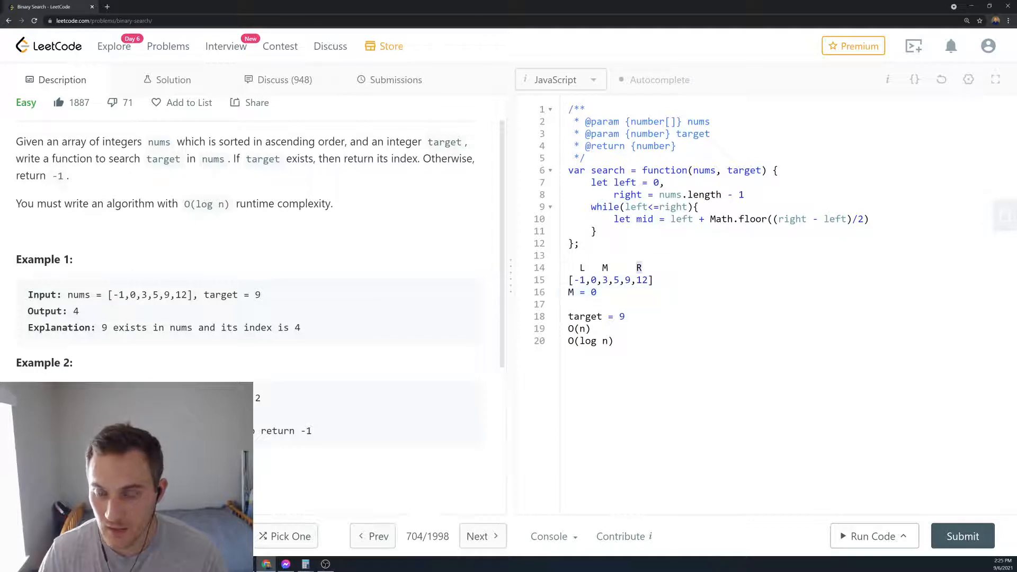
pyautogui.doubleClick(689, 195)
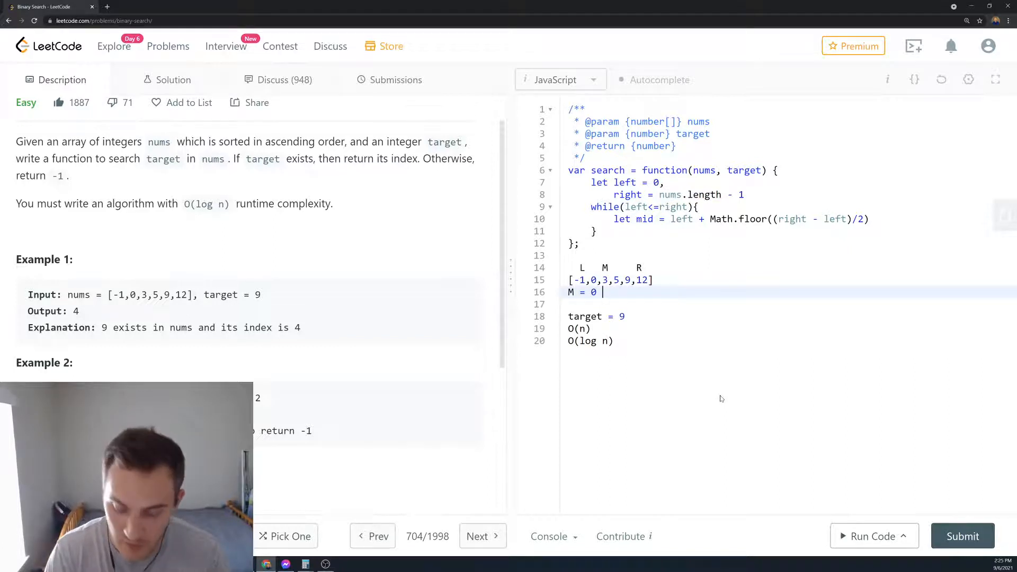
pyautogui.write('+ (5')
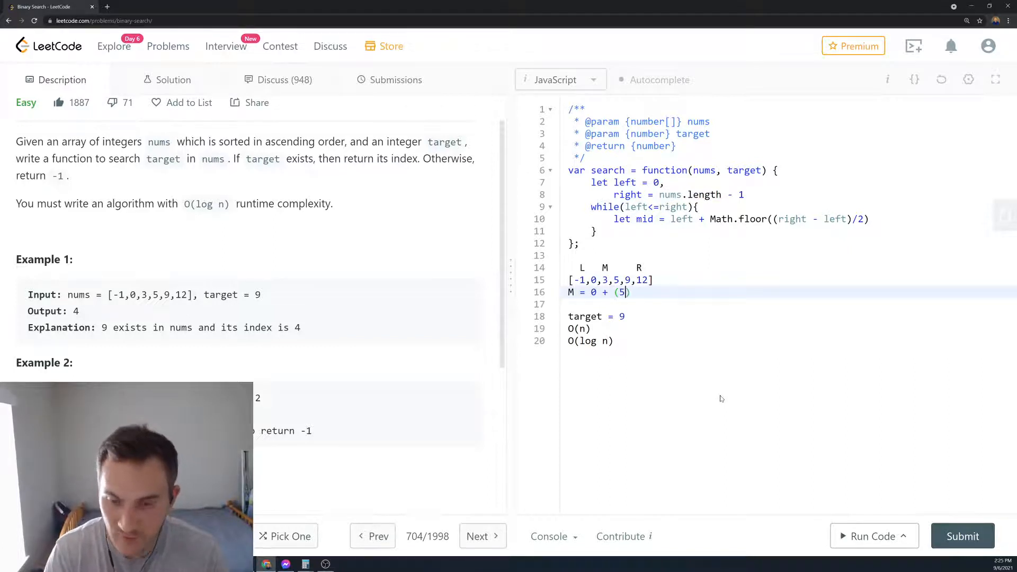
pyautogui.write('-10')
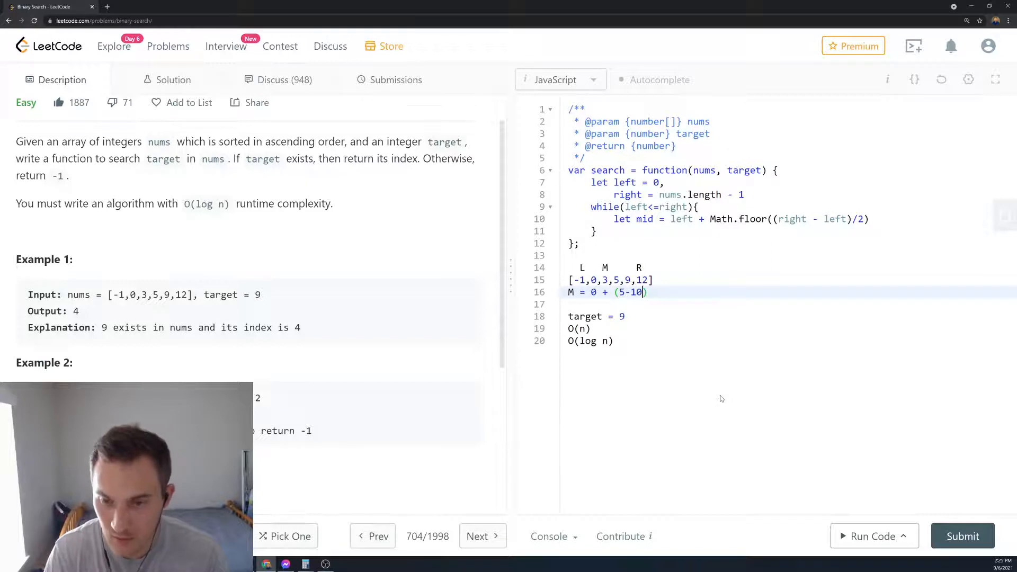
pyautogui.press('Backspace')
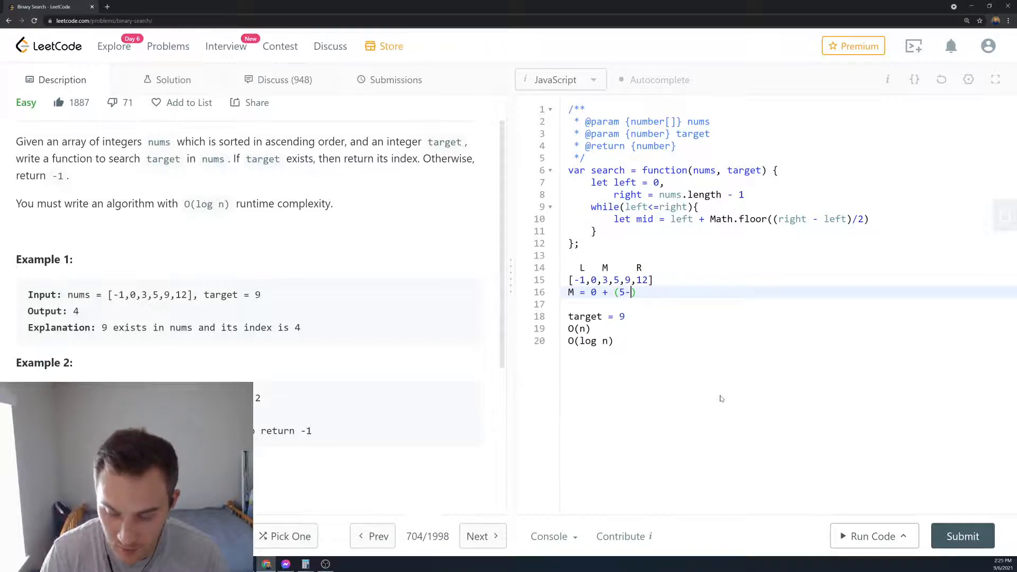
pyautogui.write('0)')
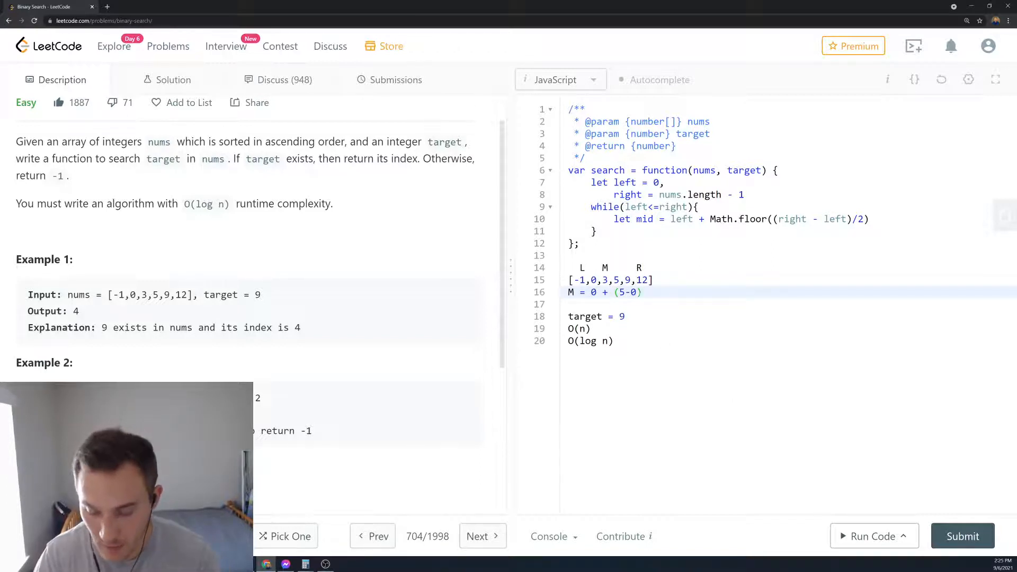
pyautogui.write('/2')
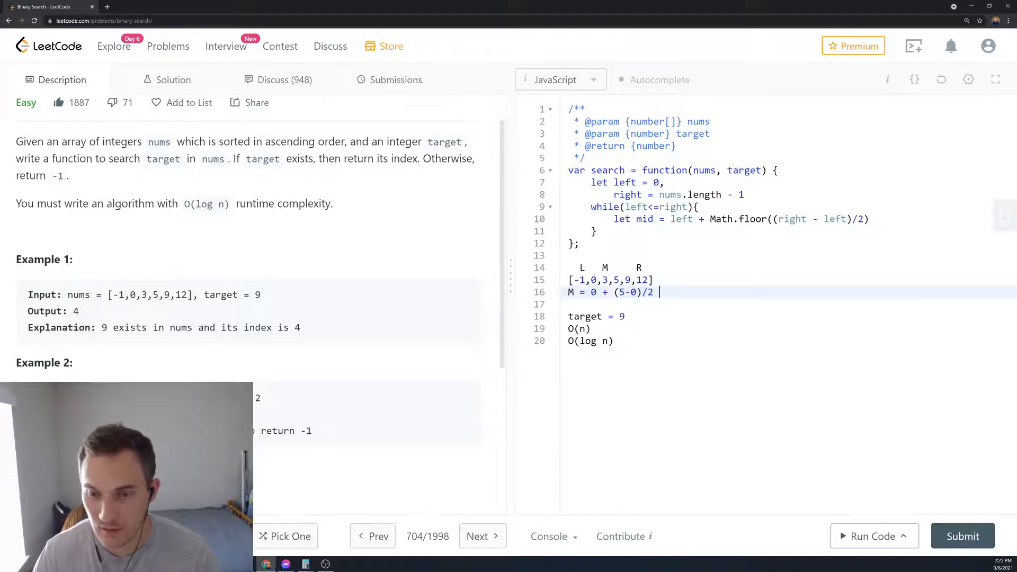
pyautogui.write('= 2')
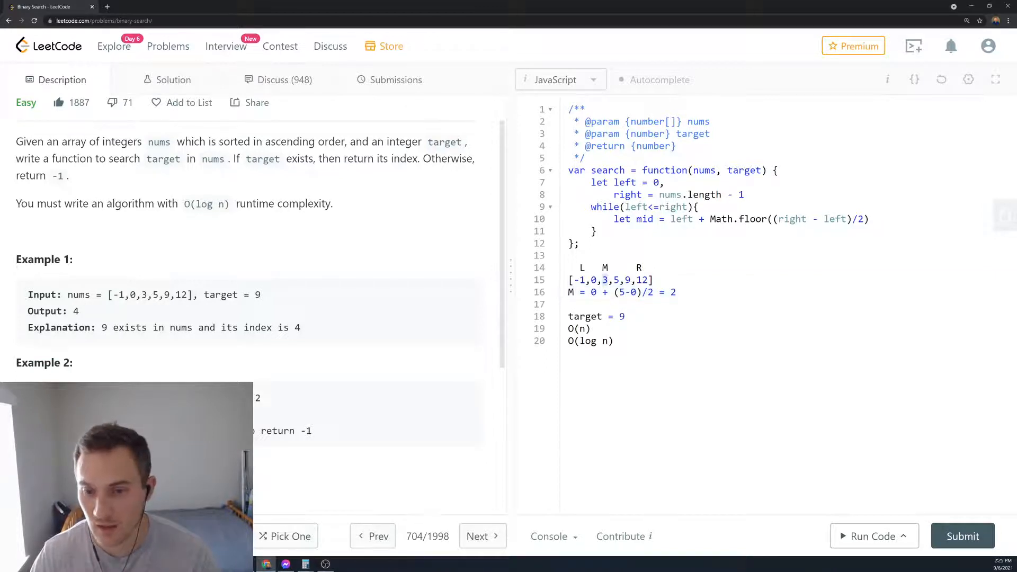
pyautogui.click(580, 280)
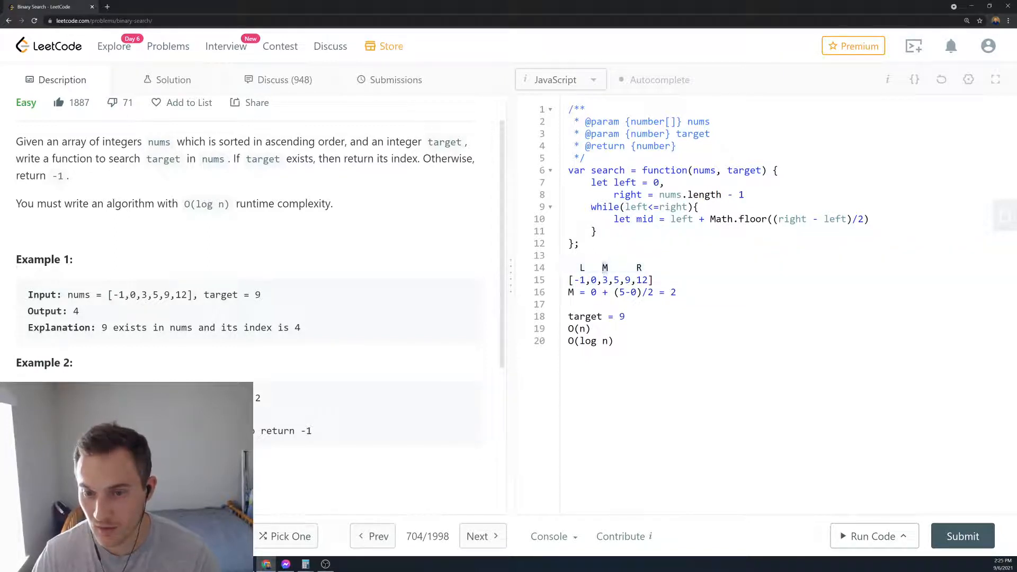
# - Return mid when nums[mid] === target inside the loop body
pyautogui.write('{')
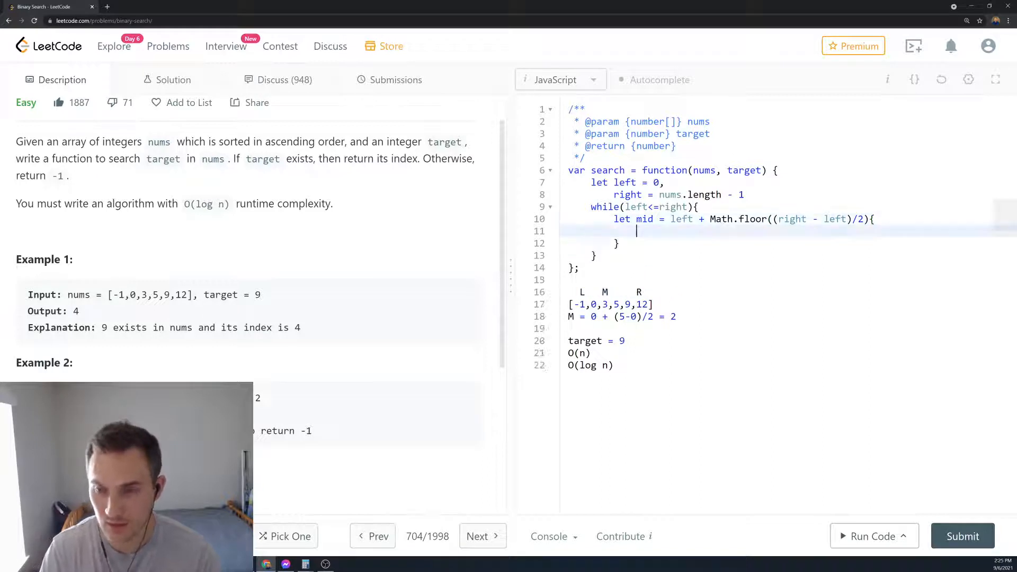
pyautogui.write('if(n')
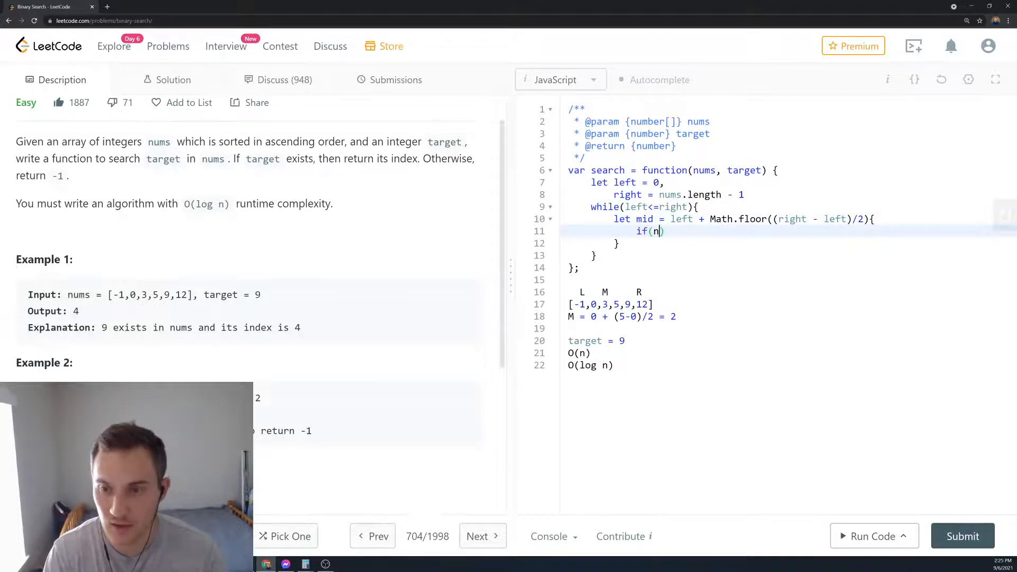
pyautogui.write('ums[mid]')
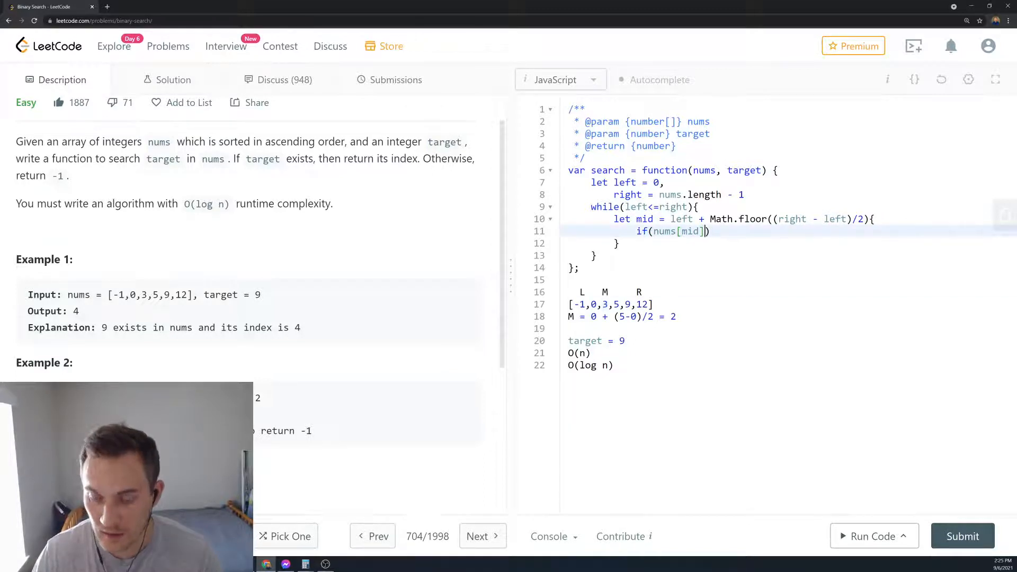
pyautogui.write('=== ra')
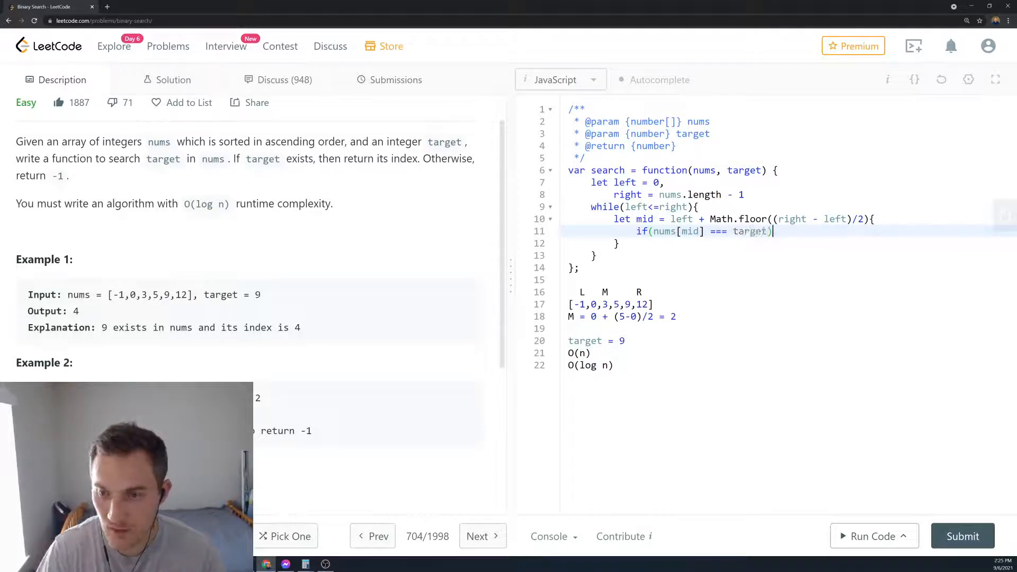
pyautogui.write('ret')
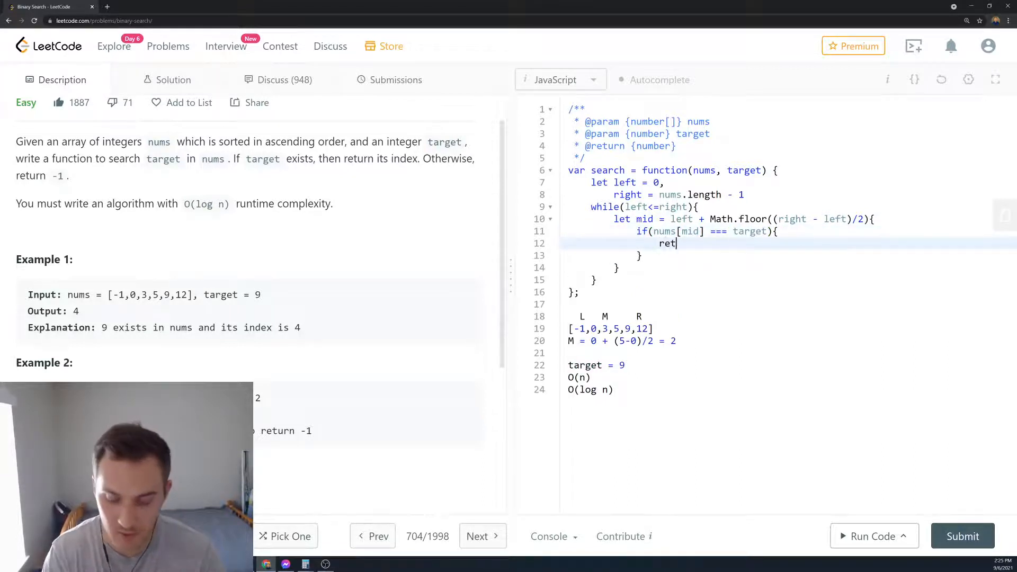
pyautogui.write('urn mid')
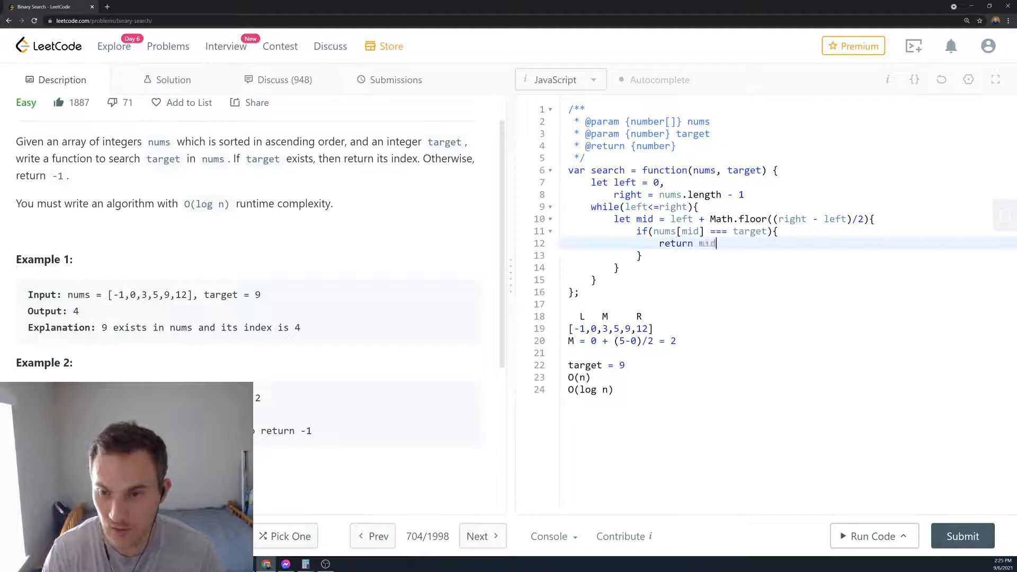
# - Add an else if (mid < target) branch with an empty body
pyautogui.write('ese')
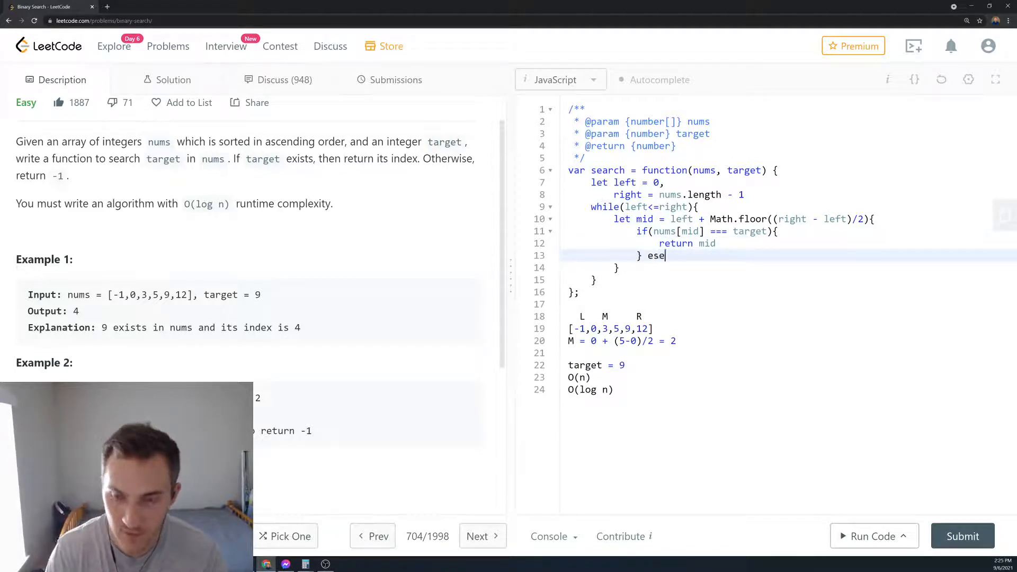
pyautogui.write('lse if (')
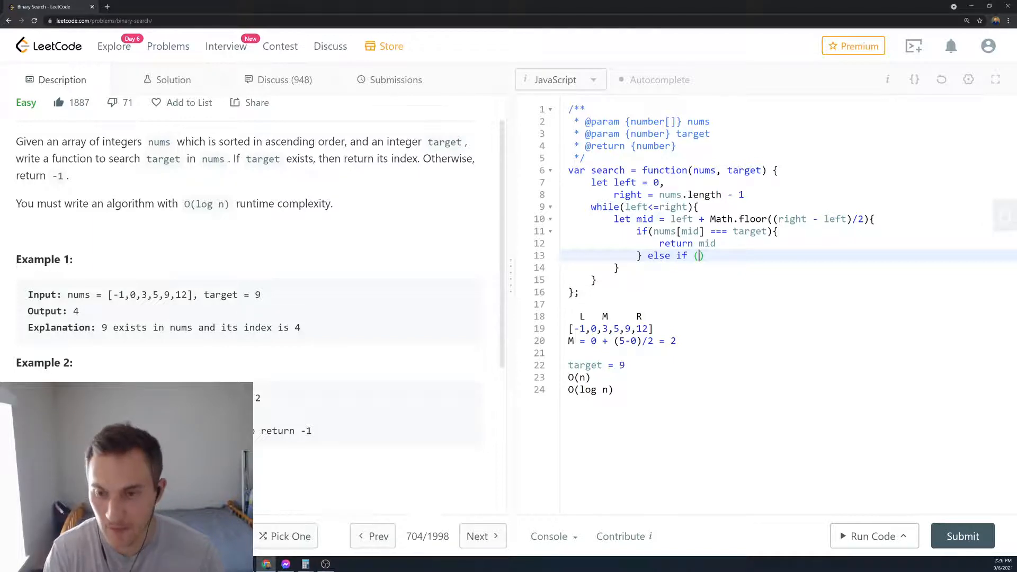
pyautogui.write('mid')
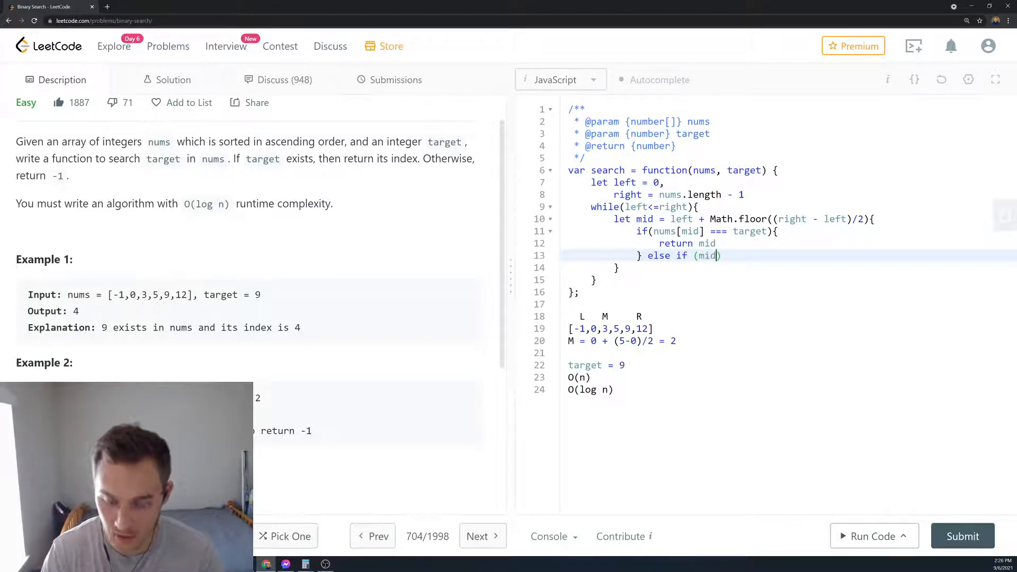
pyautogui.write('< tar')
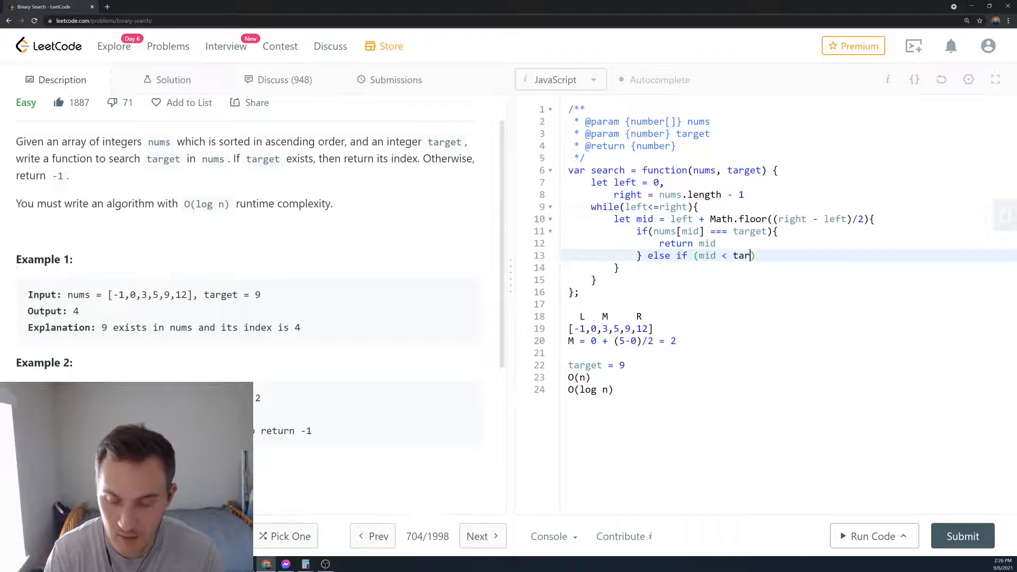
pyautogui.write('get)')
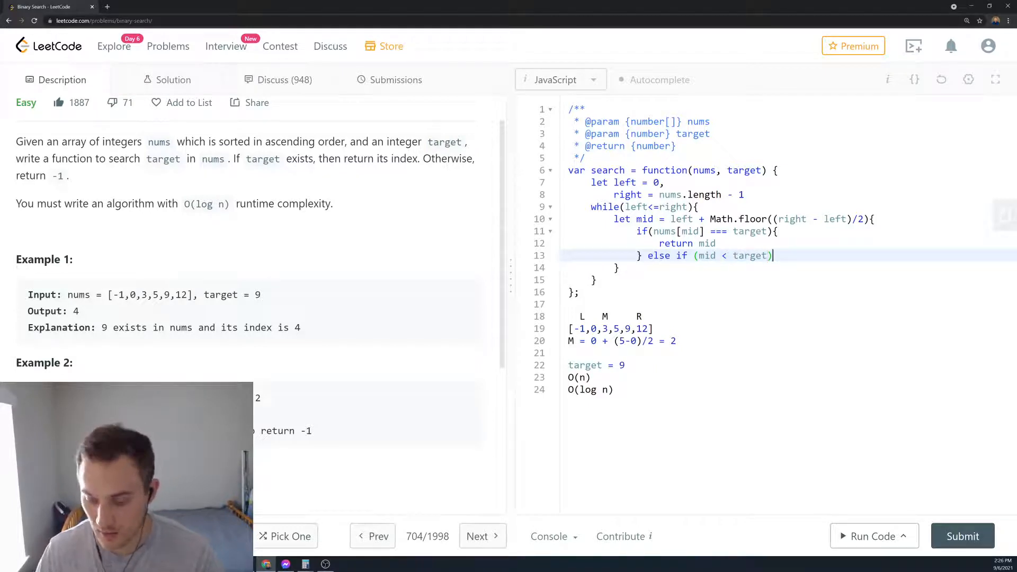
pyautogui.press('Enter')
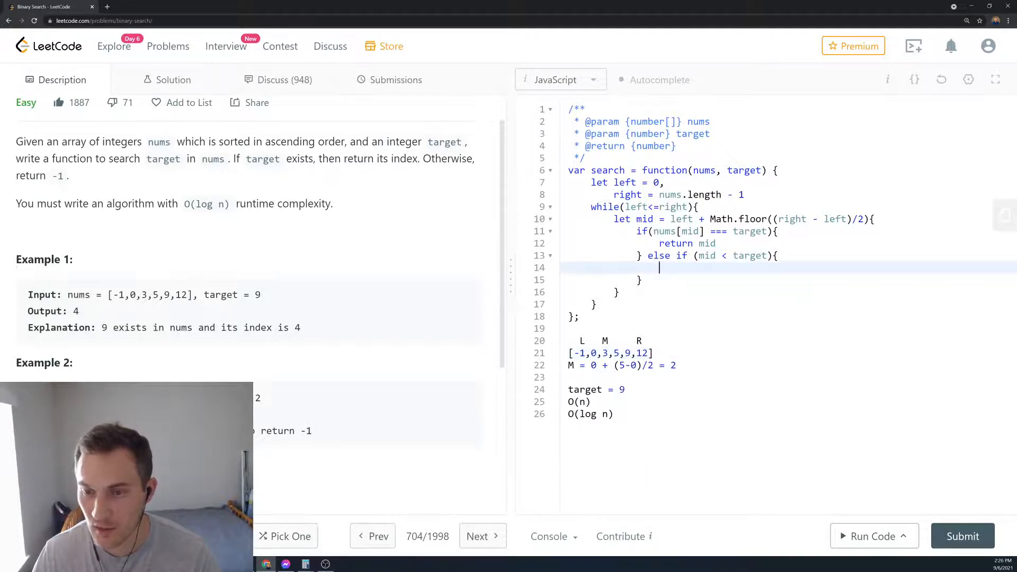
# - Set left = mid + 1 in the branch and note the second midpoint M = 3 + (5-3)/2 = 4
pyautogui.write('left = mid')
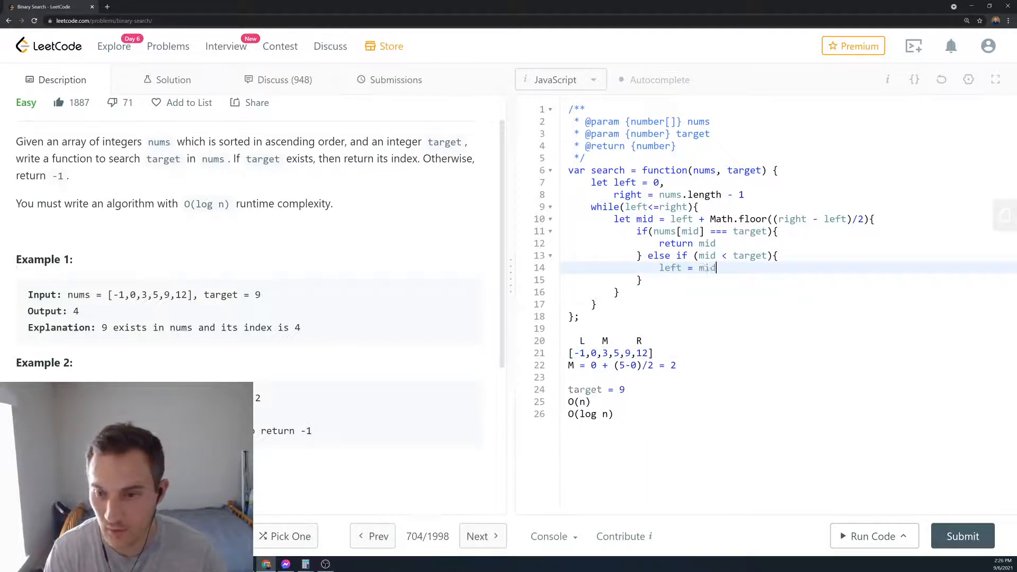
pyautogui.write('+ 1')
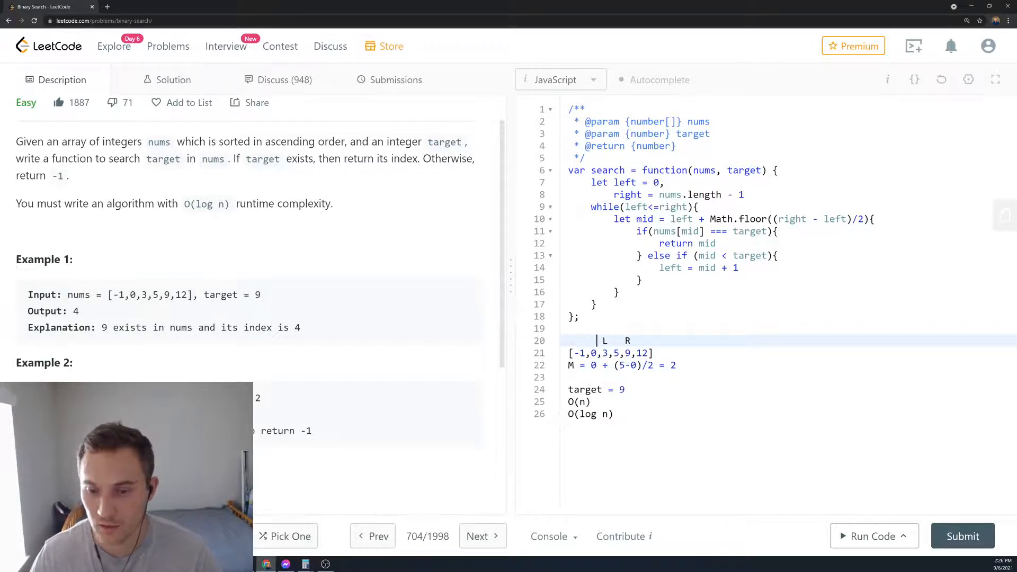
pyautogui.press('Enter')
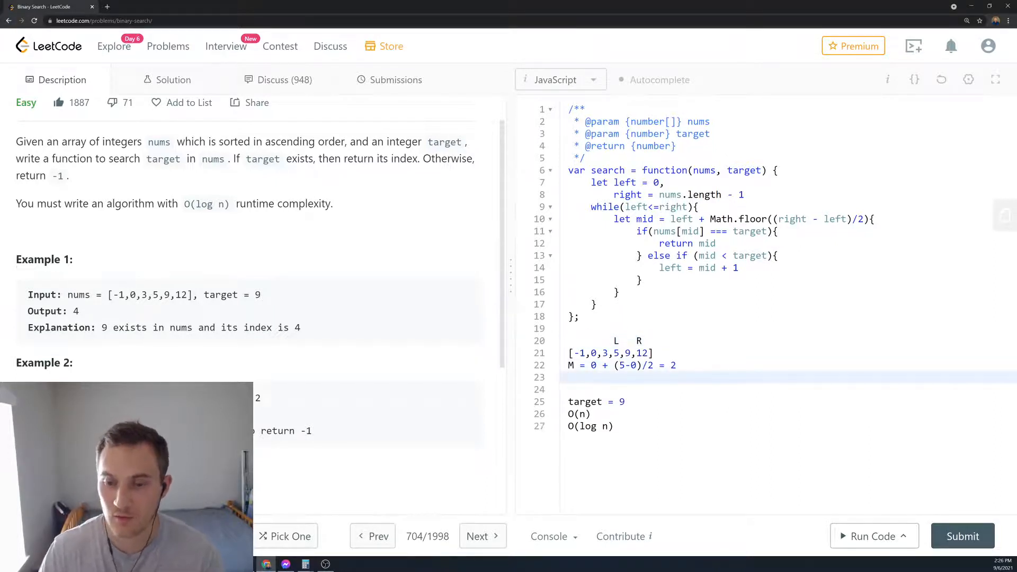
pyautogui.write('M')
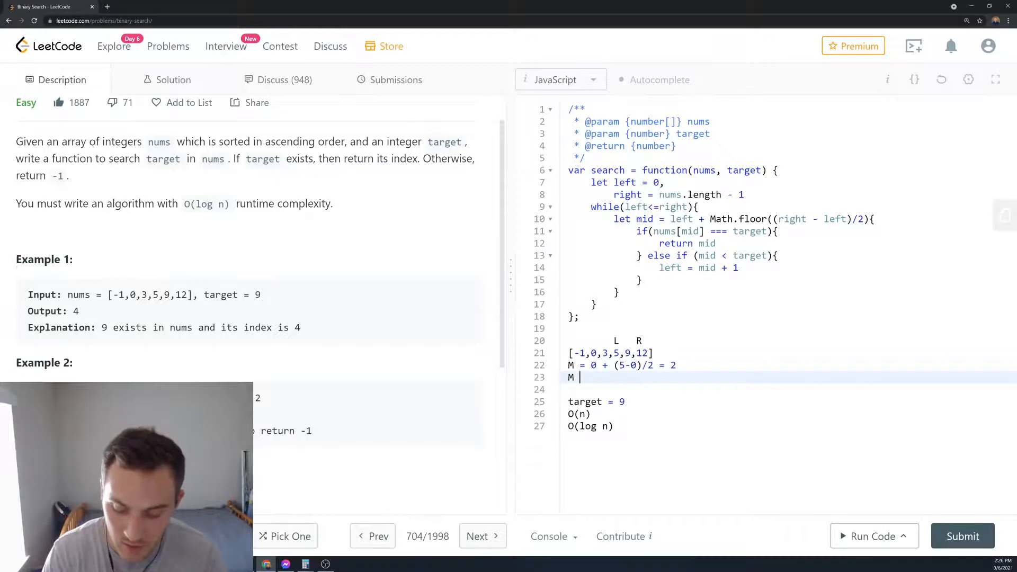
pyautogui.write('= 3')
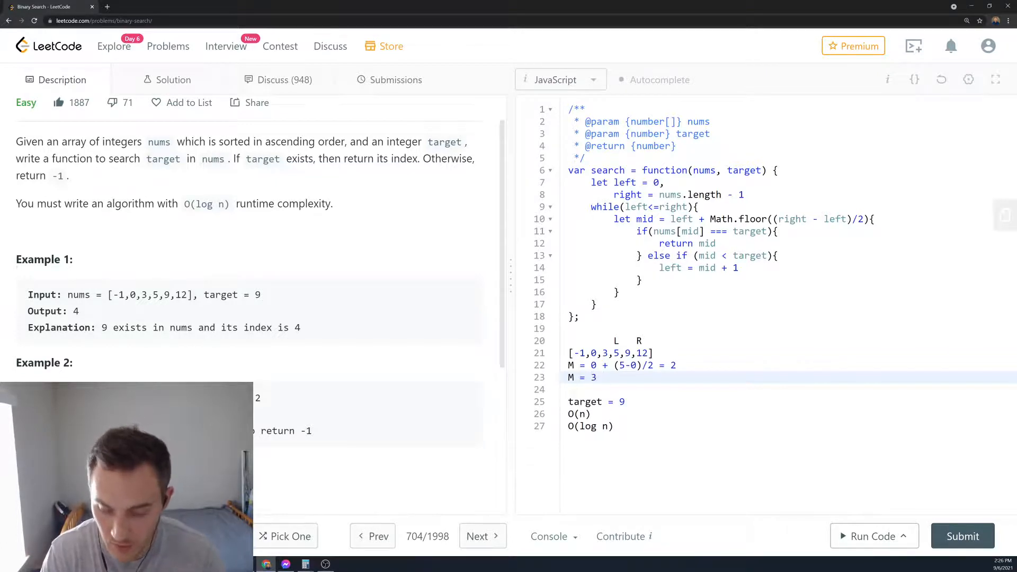
pyautogui.write('+ (3)')
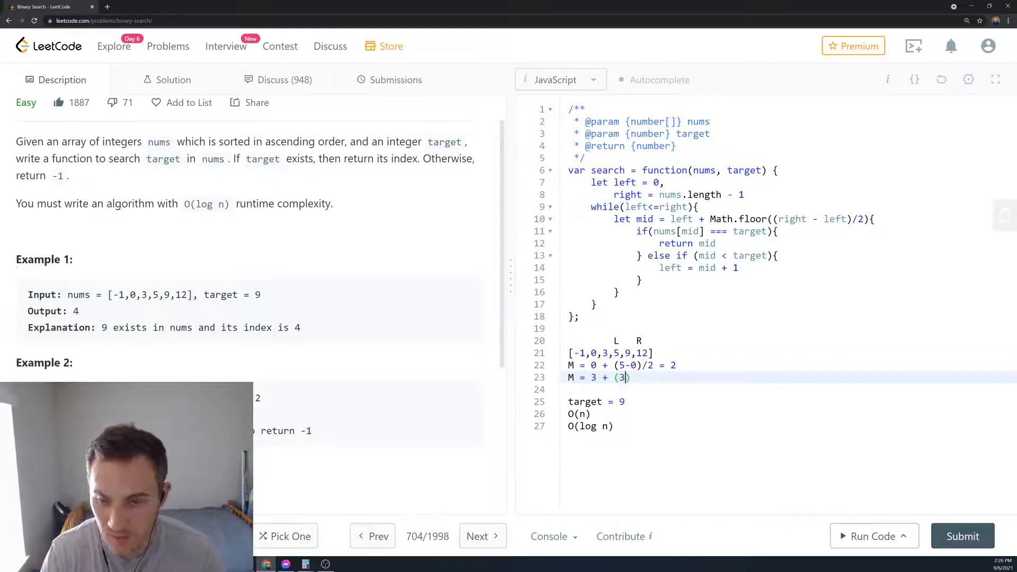
pyautogui.write('-3')
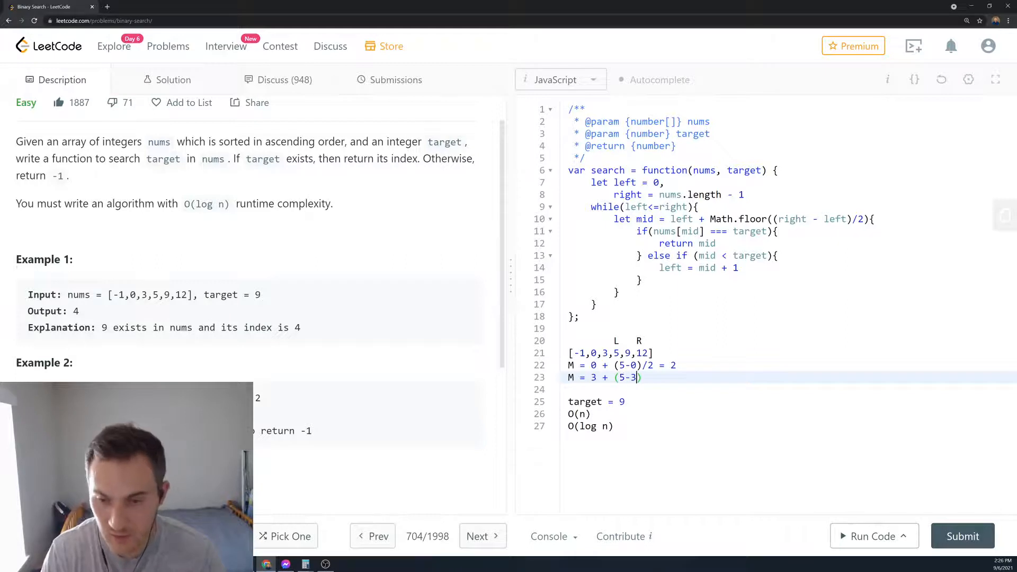
pyautogui.write('/2')
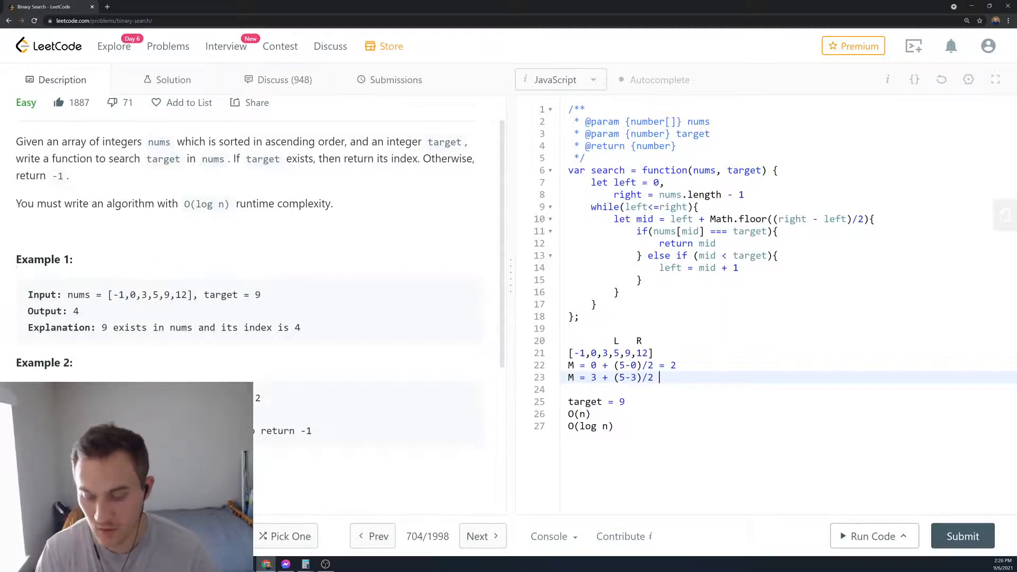
pyautogui.write('=')
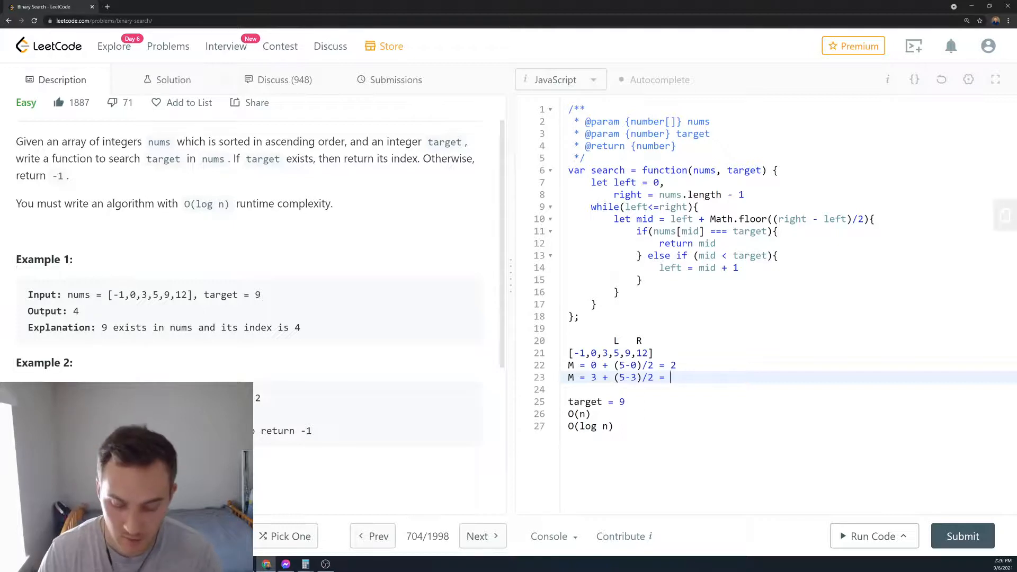
pyautogui.write('3 + 1 = 4')
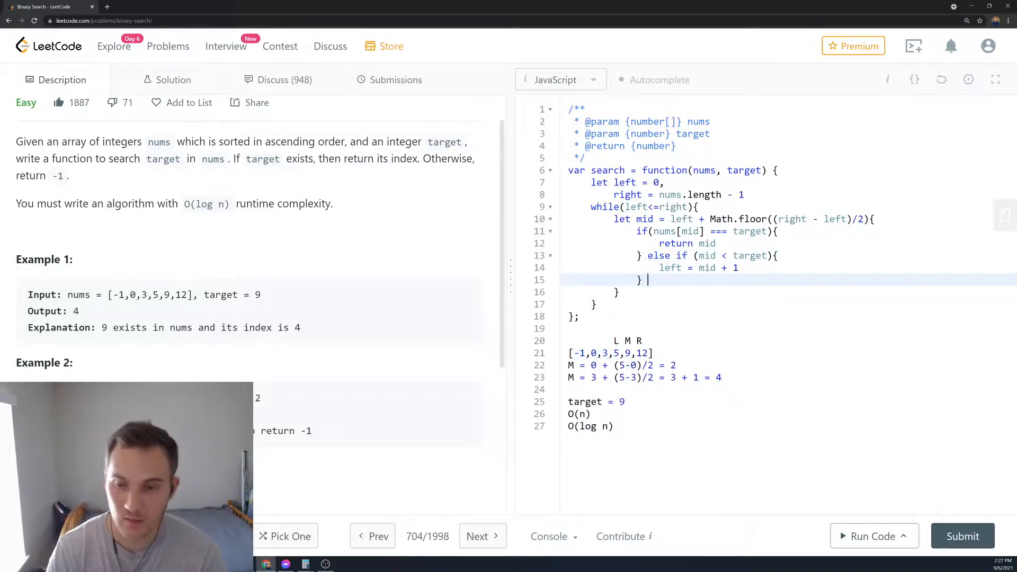
# - Add an else branch setting right = mid - 1
pyautogui.write('e')
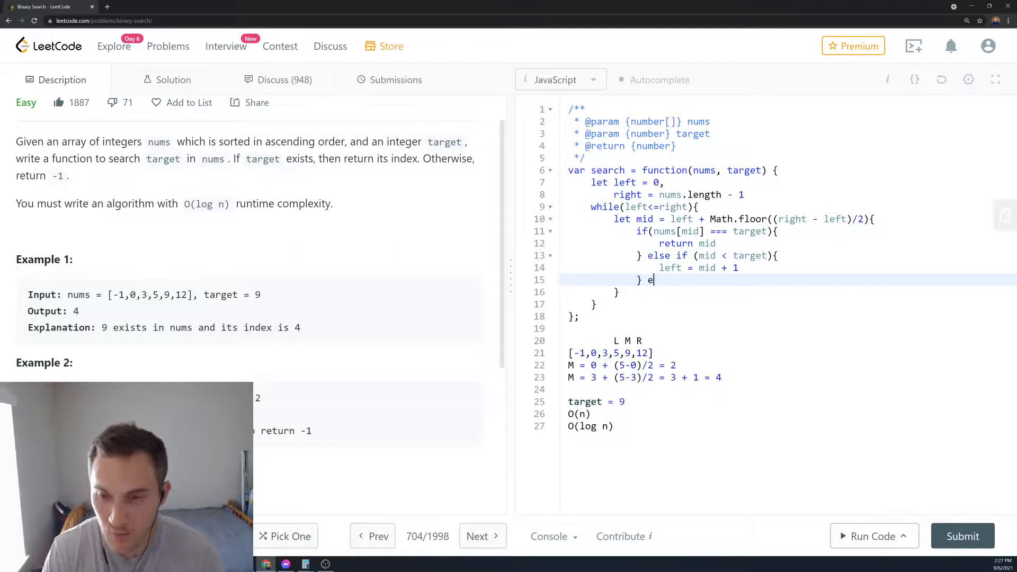
pyautogui.write('lse {')
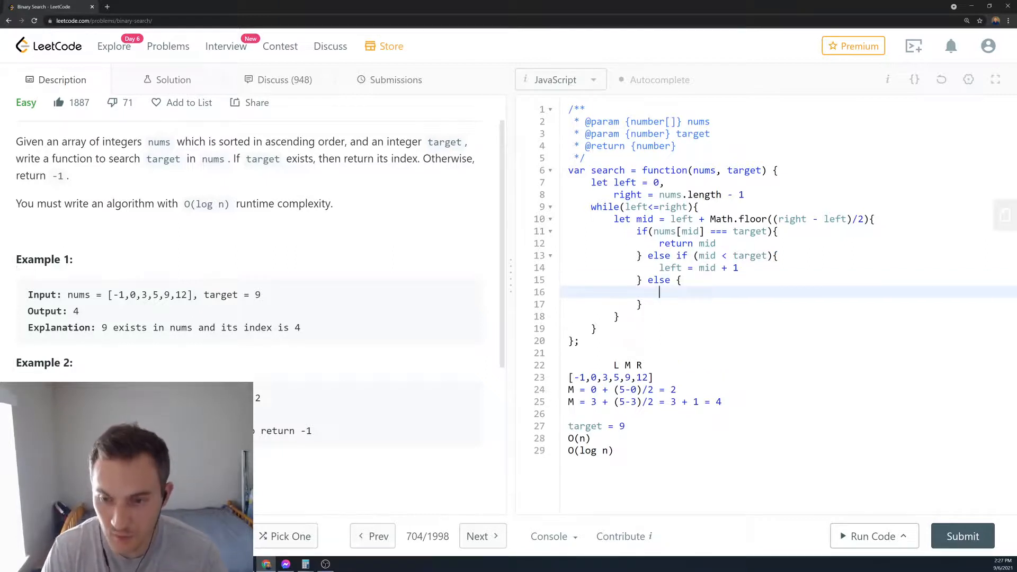
pyautogui.write('right')
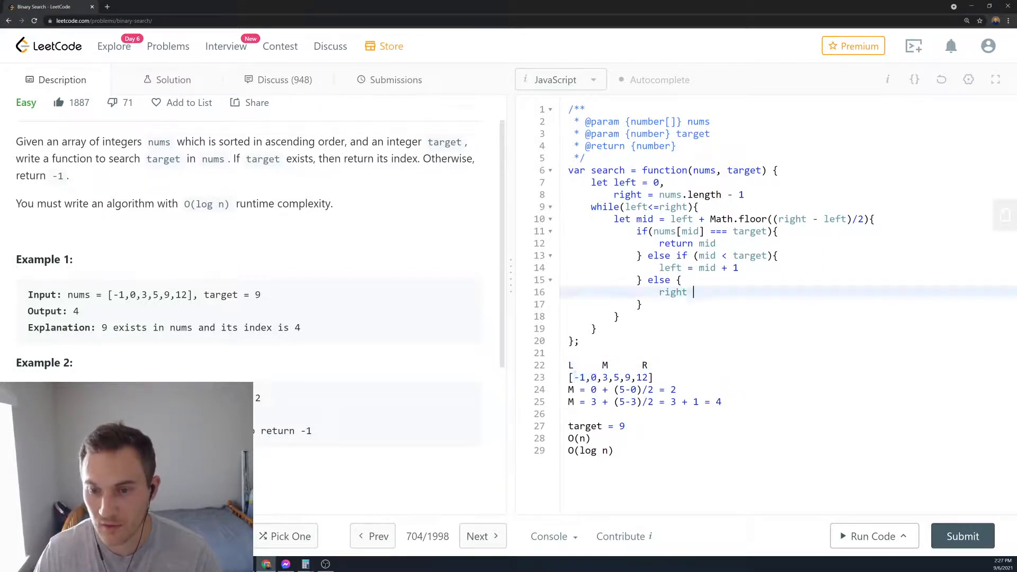
pyautogui.write('= mid')
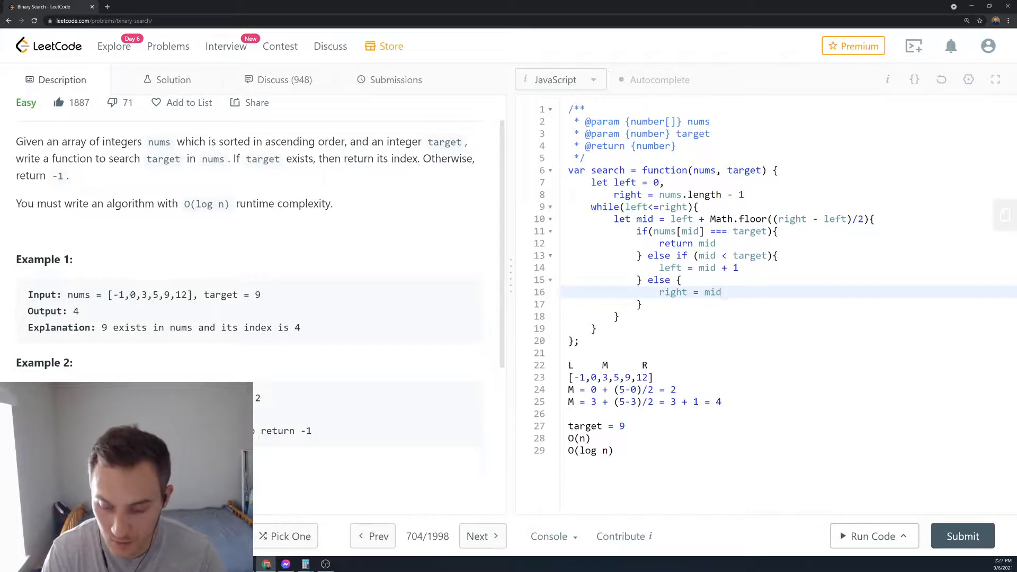
pyautogui.write('- 1')
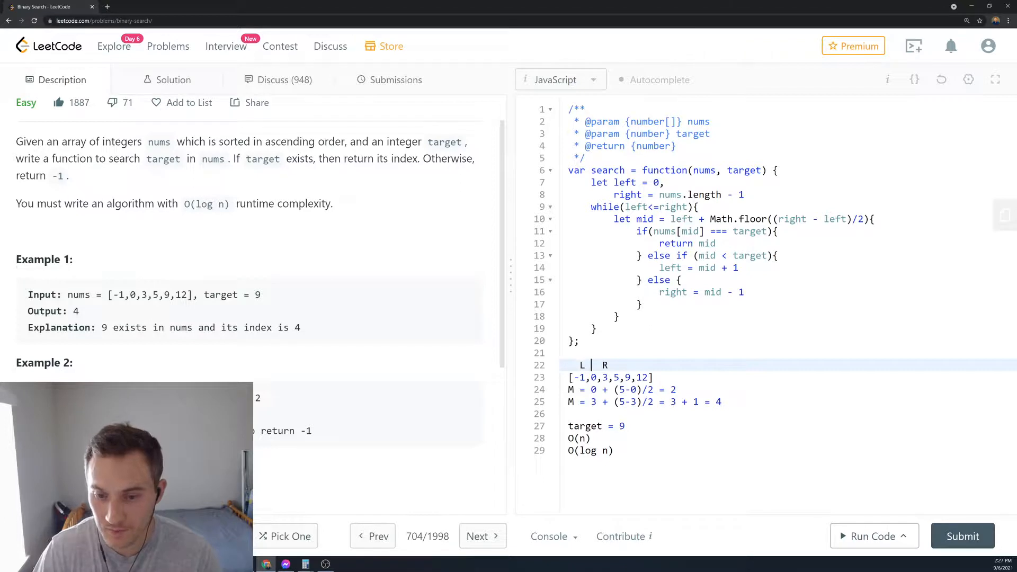
# - Move the R marker beside L and return -1 after the while loop
pyautogui.press('Backspace')
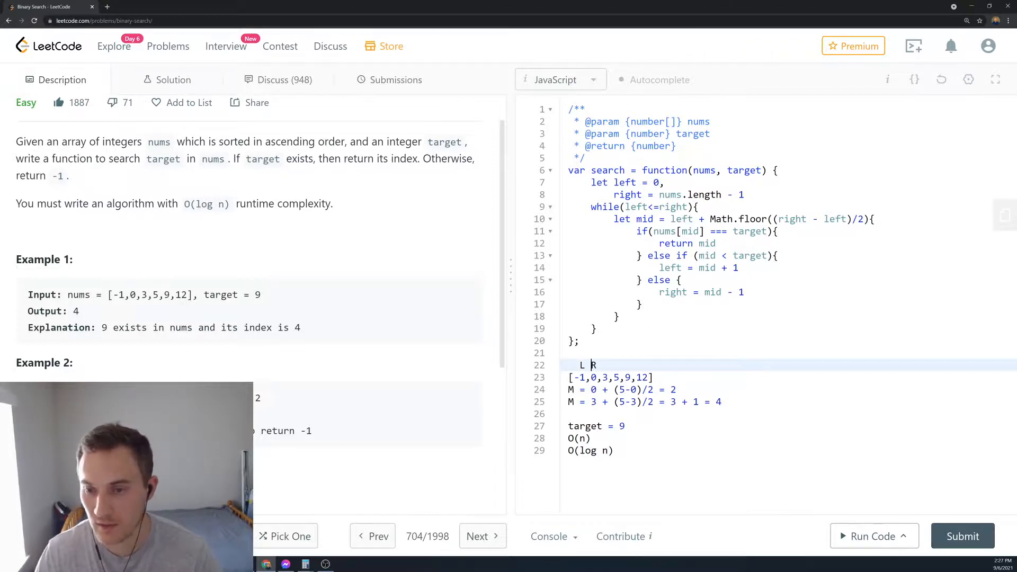
pyautogui.write('r')
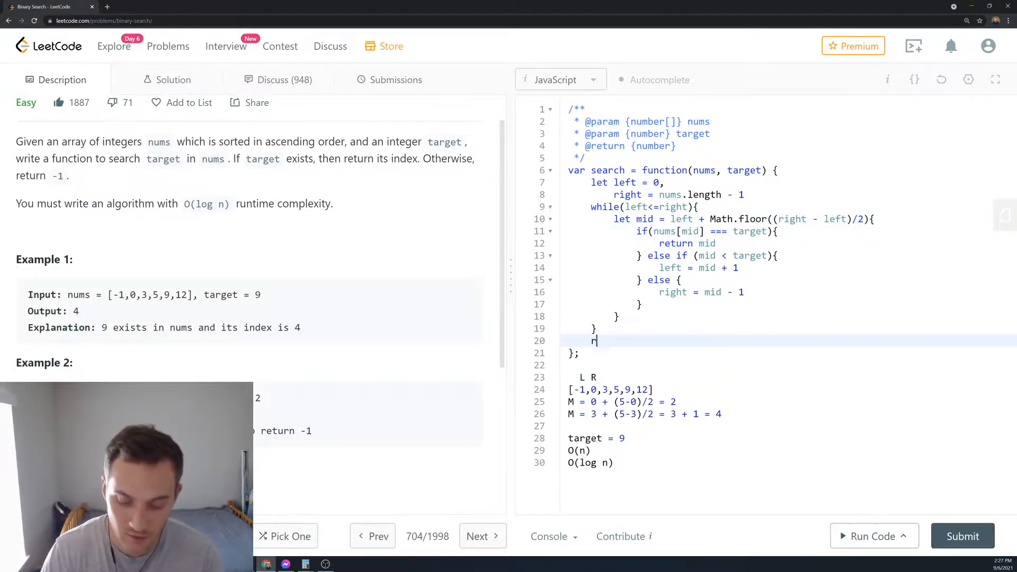
pyautogui.write('eturn')
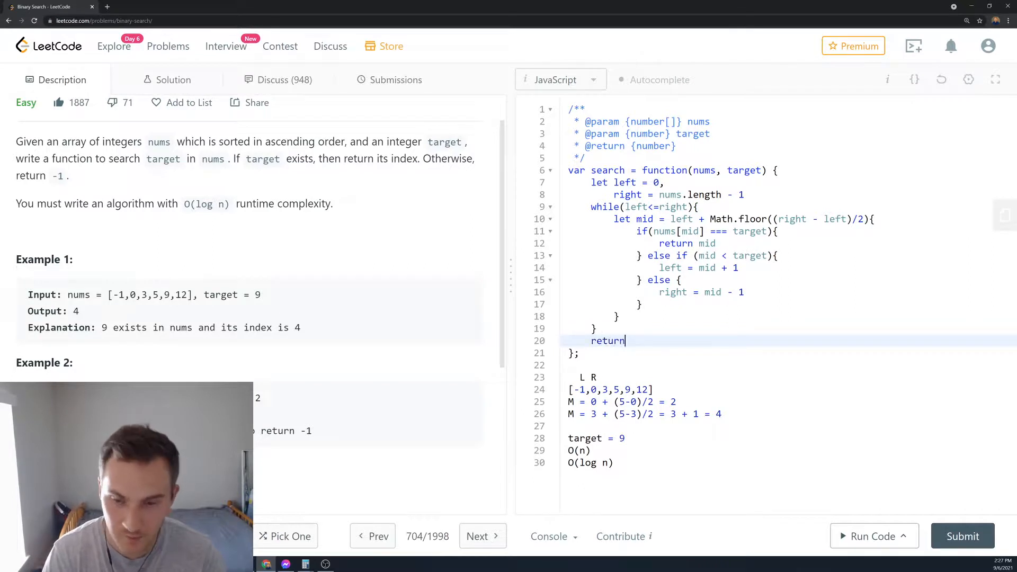
pyautogui.write('-1')
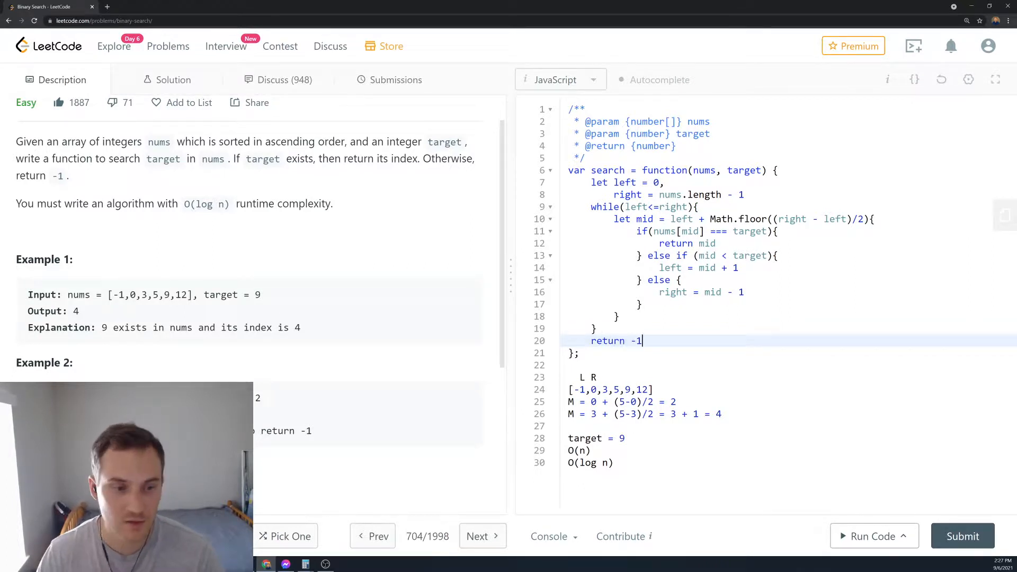
pyautogui.scroll(-3)
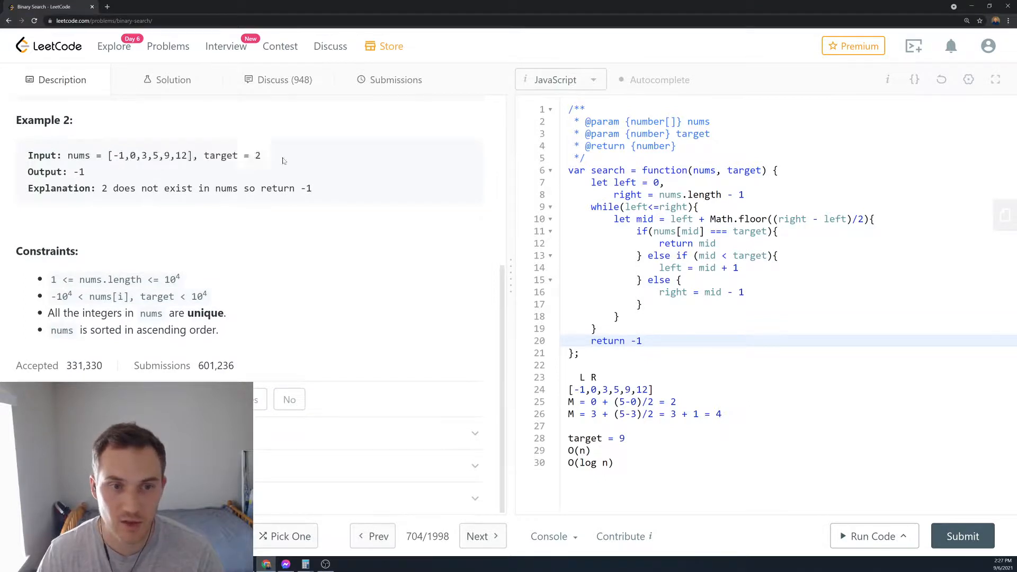
# - Scroll the description back up after checking Example 2
pyautogui.scroll(3)
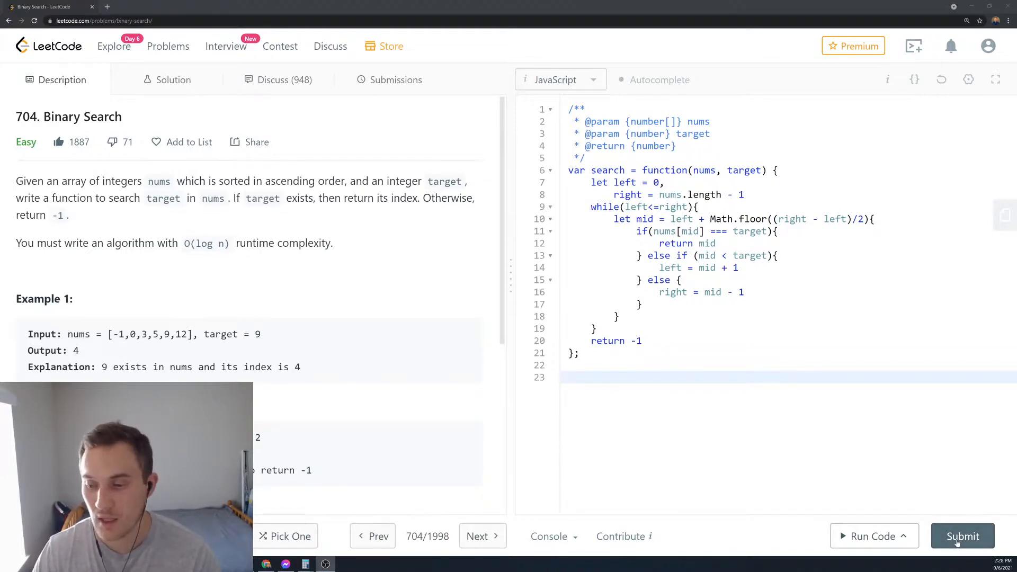
# - Submit the solution, fix the brace error on the mid line, and resubmit for a Success result
pyautogui.click(963, 536)
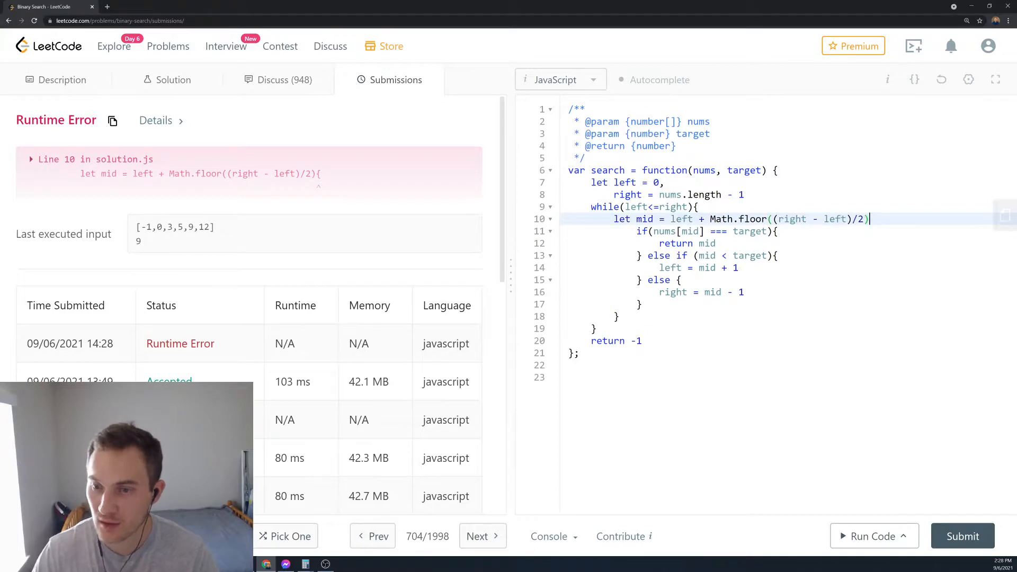
pyautogui.click(614, 316)
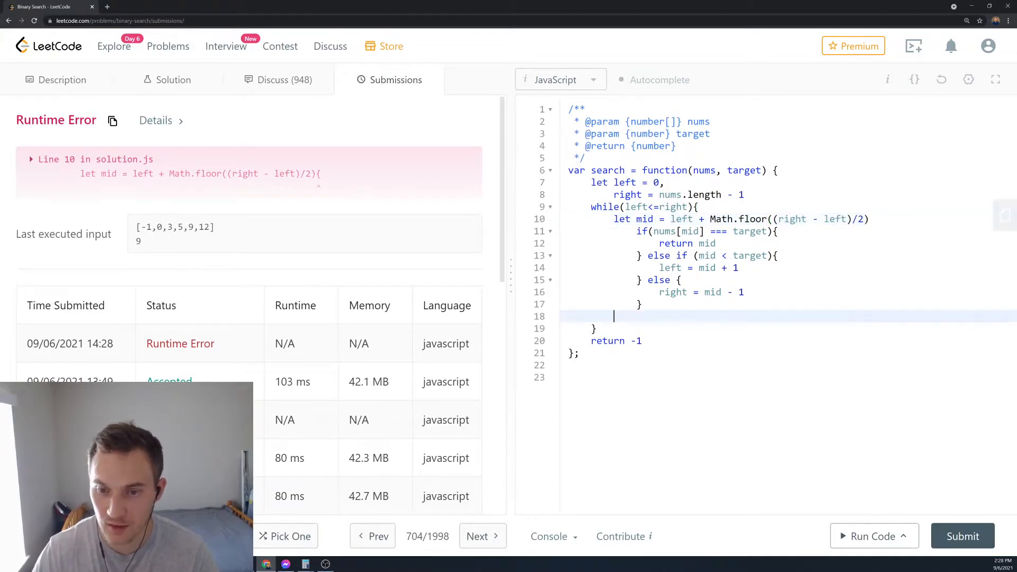
pyautogui.click(963, 536)
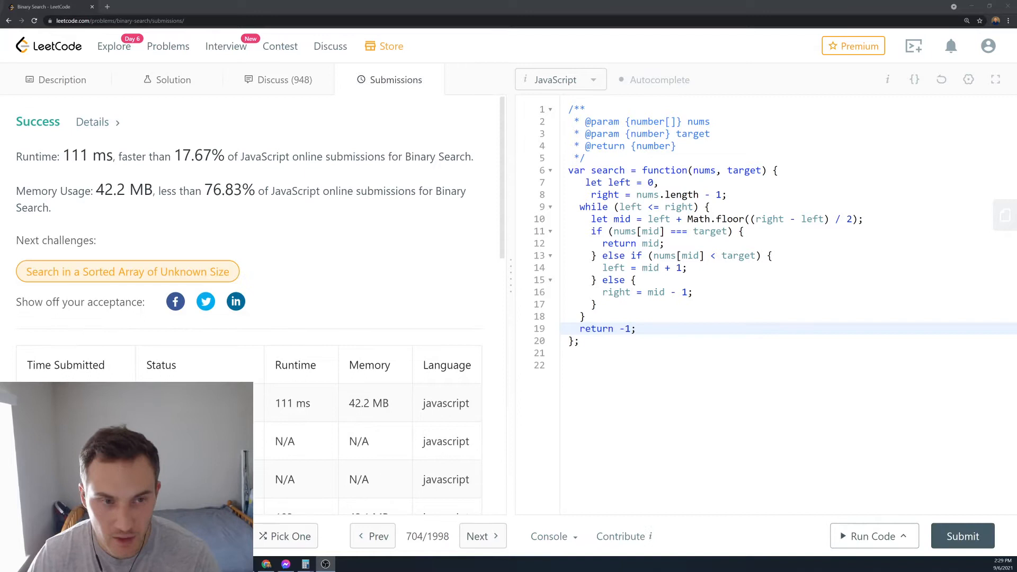
# - Highlight the memory percentile, then return to the Binary Search problem description
pyautogui.doubleClick(198, 156)
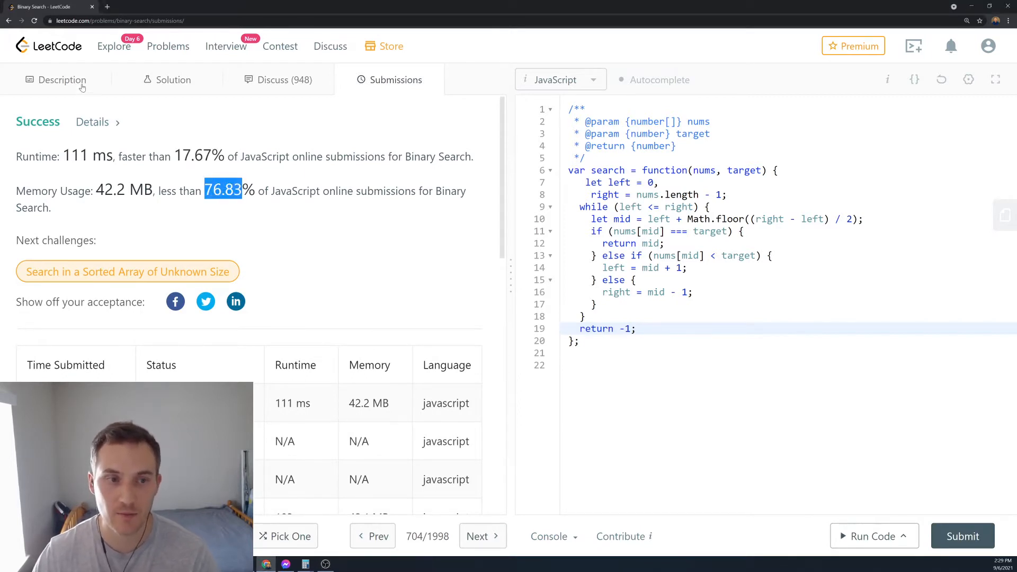
pyautogui.click(63, 79)
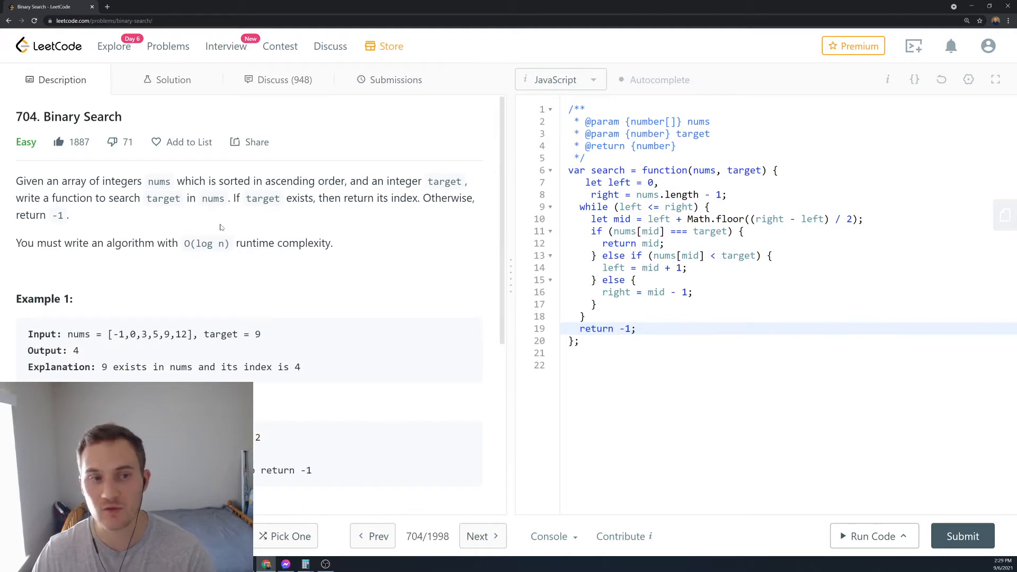
pyautogui.click(577, 340)
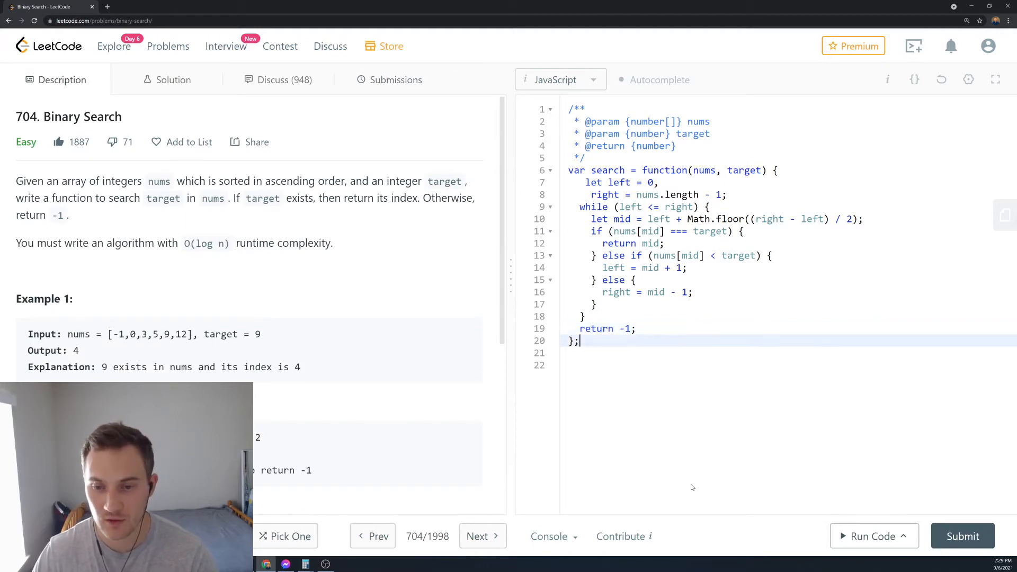